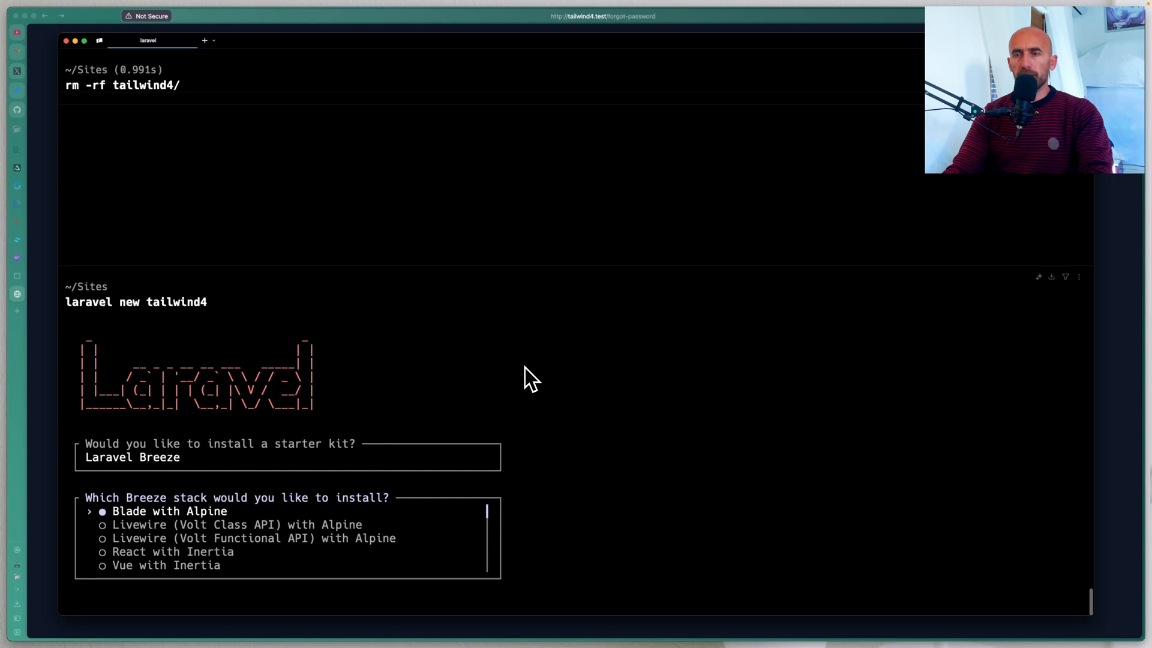
# Choose Blade with Alpine as the Breeze stack for the new tailwind4 project.
pyautogui.press('Enter')
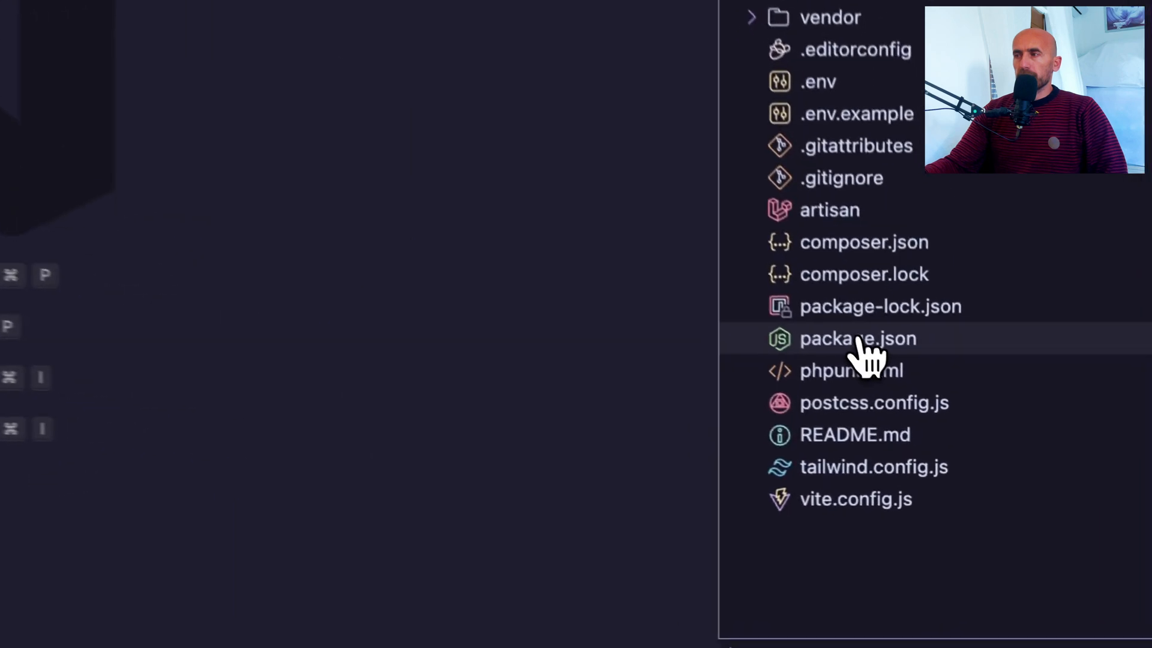
# Inspect package.json, vite.config.js and tailwind.config.js to confirm tailwindcss 3.1.0 is used.
pyautogui.click(858, 338)
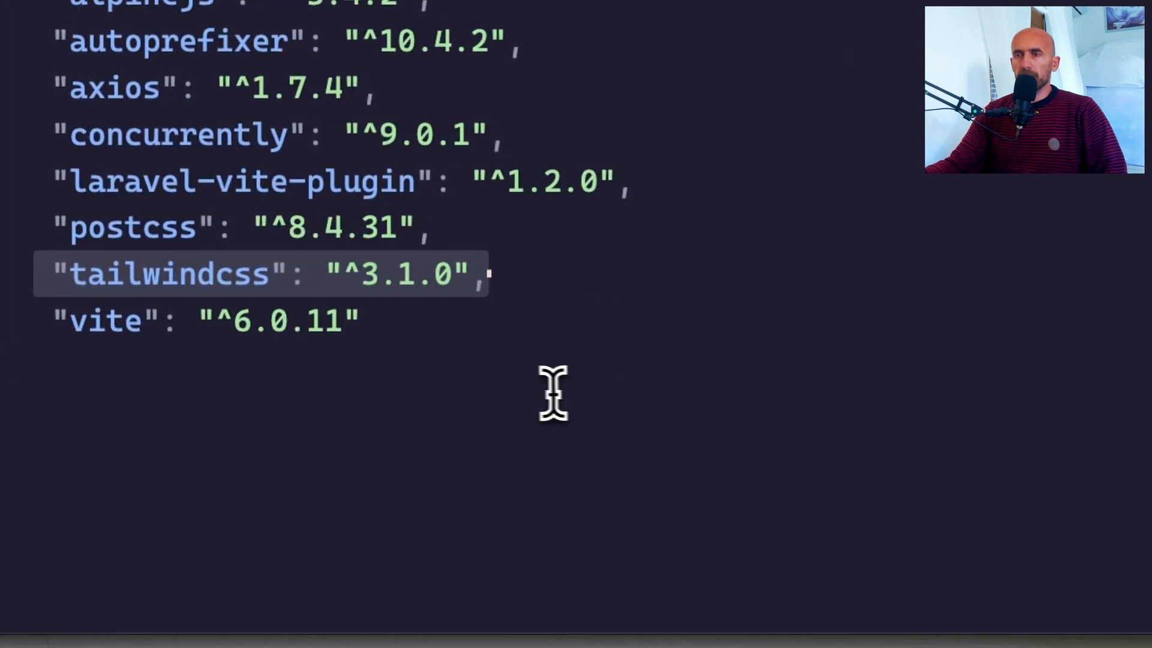
pyautogui.moveTo(475, 316)
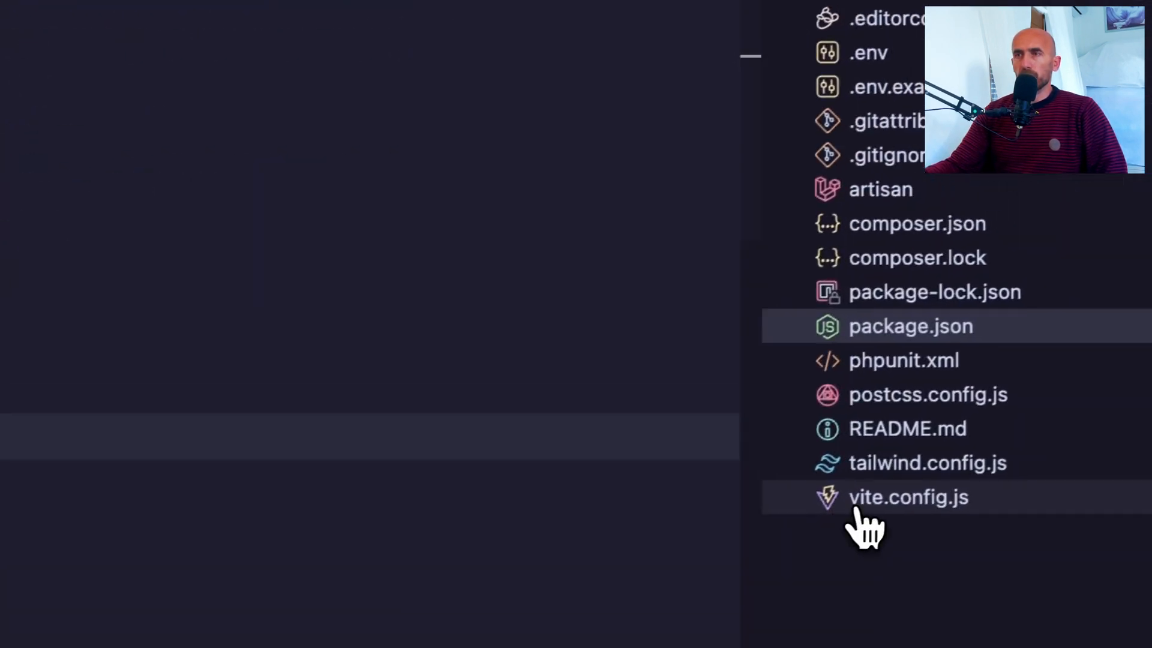
pyautogui.click(908, 497)
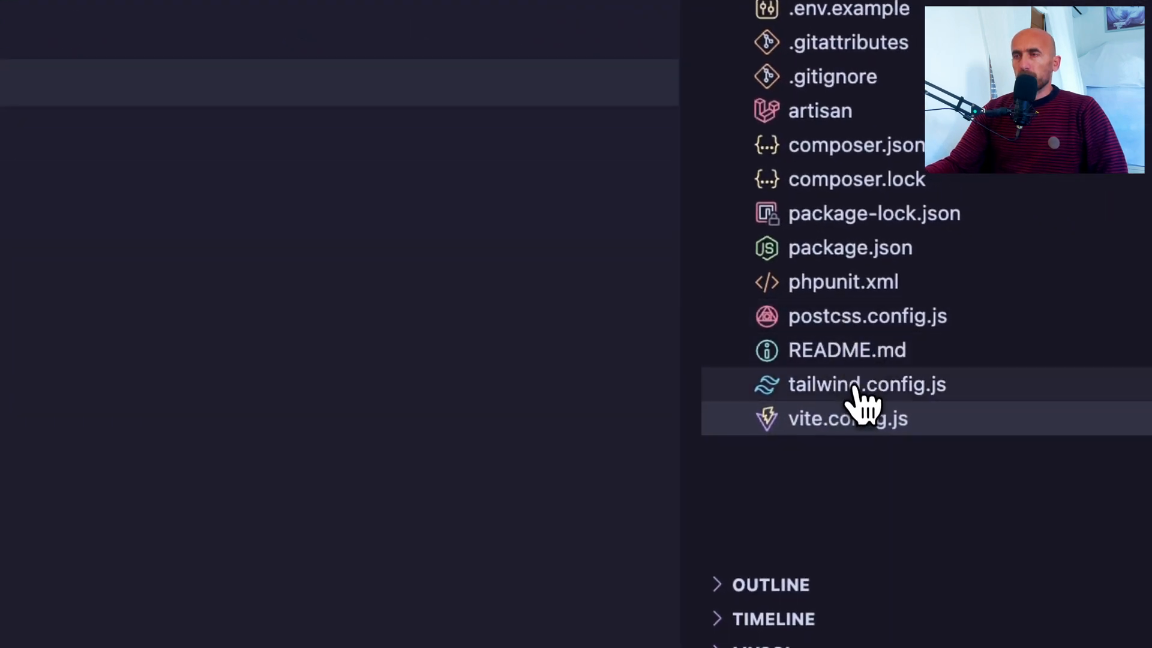
pyautogui.click(866, 384)
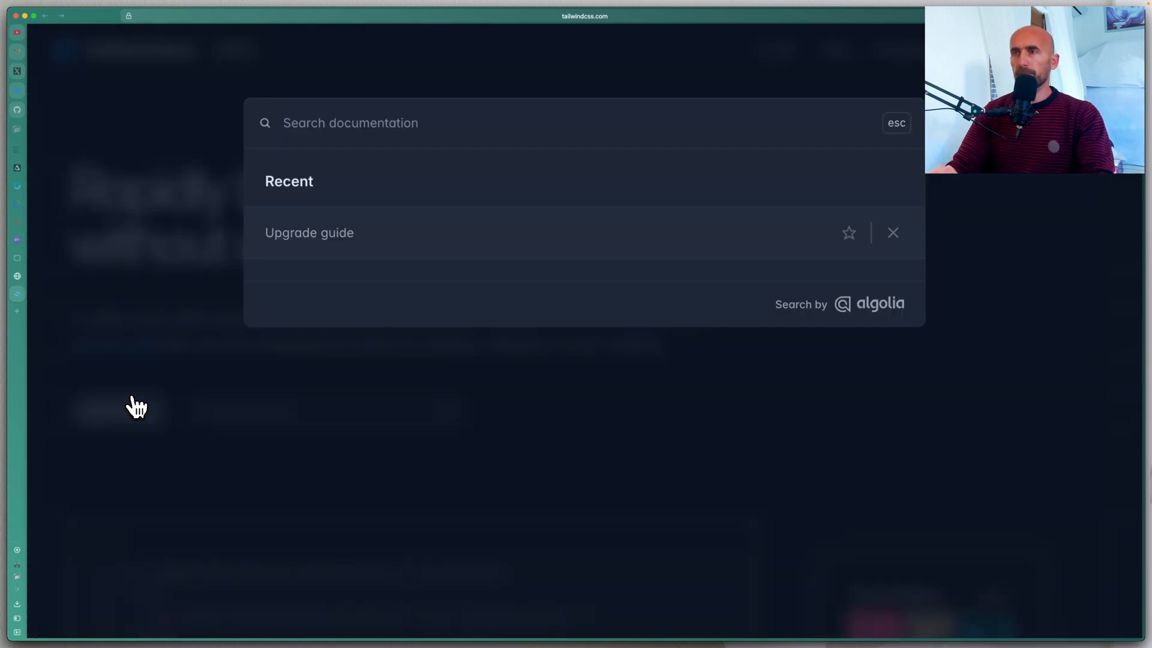
# Go to the recently visited Upgrade guide in the Tailwind CSS docs.
pyautogui.click(308, 233)
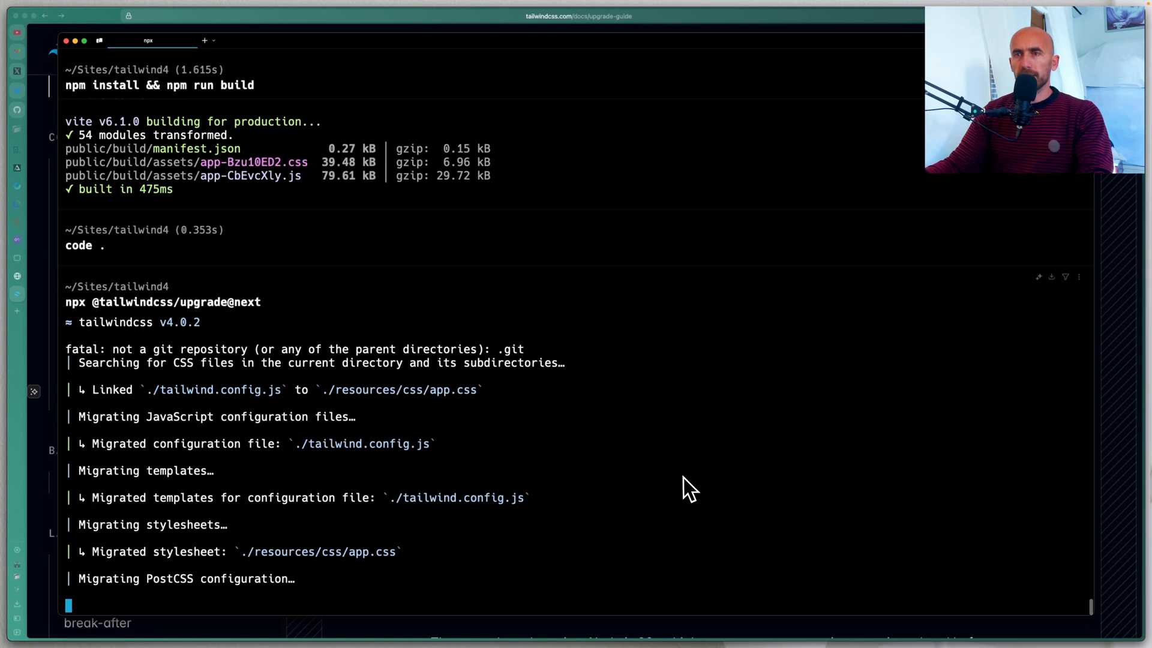
pyautogui.moveTo(458, 256)
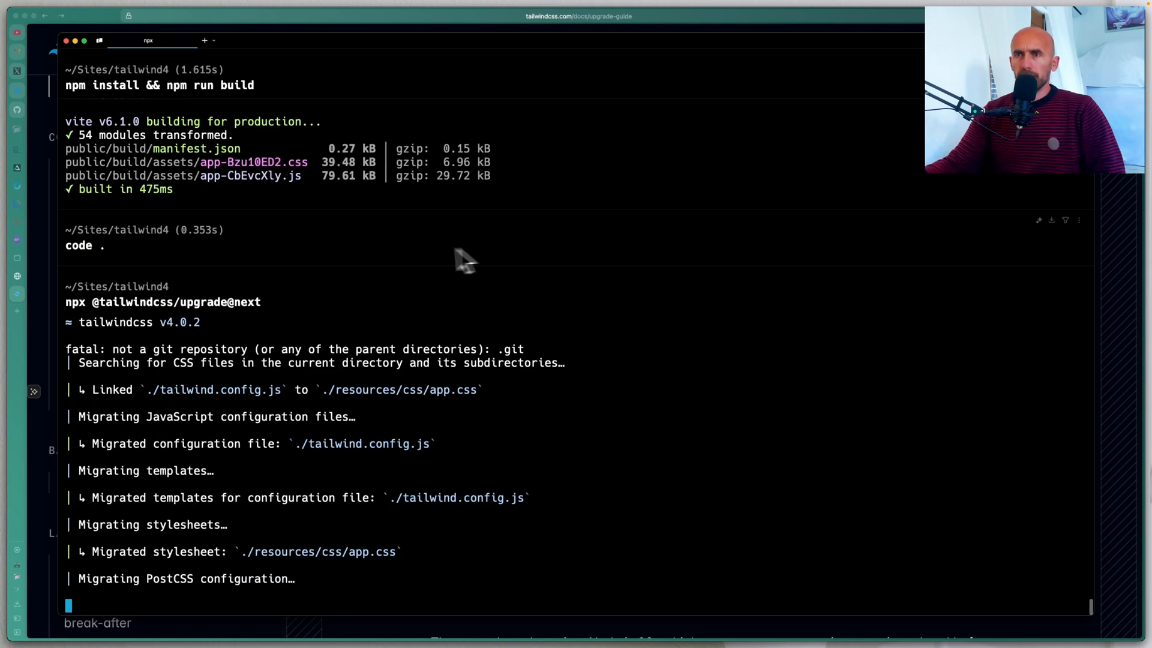
pyautogui.moveTo(163, 344)
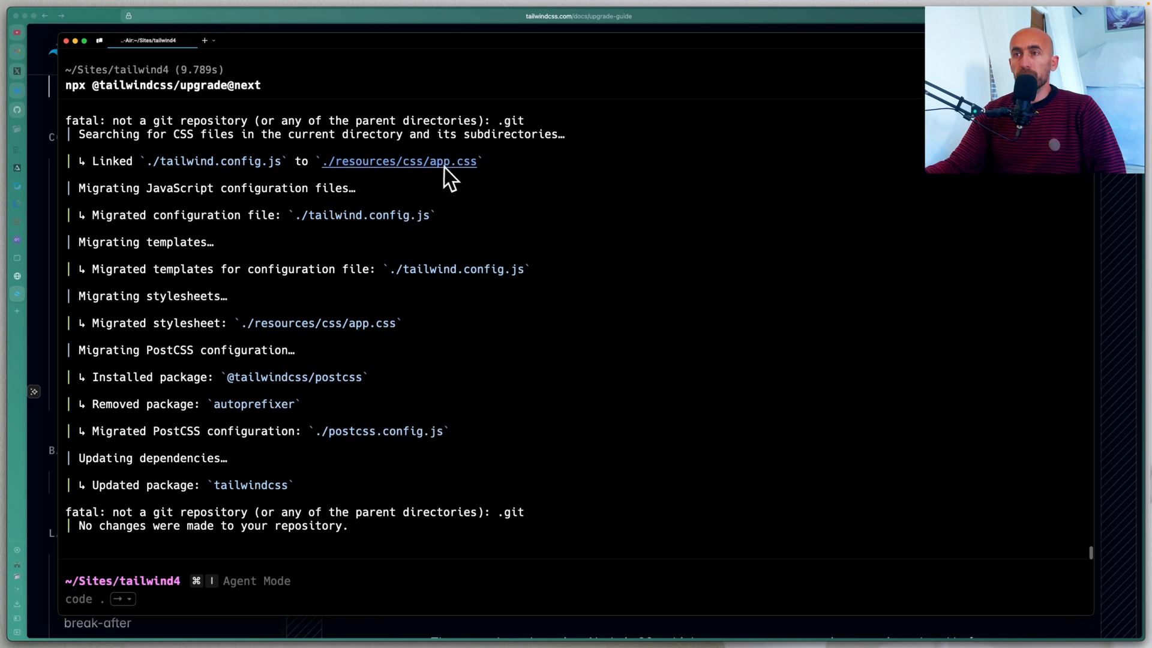
pyautogui.moveTo(461, 186)
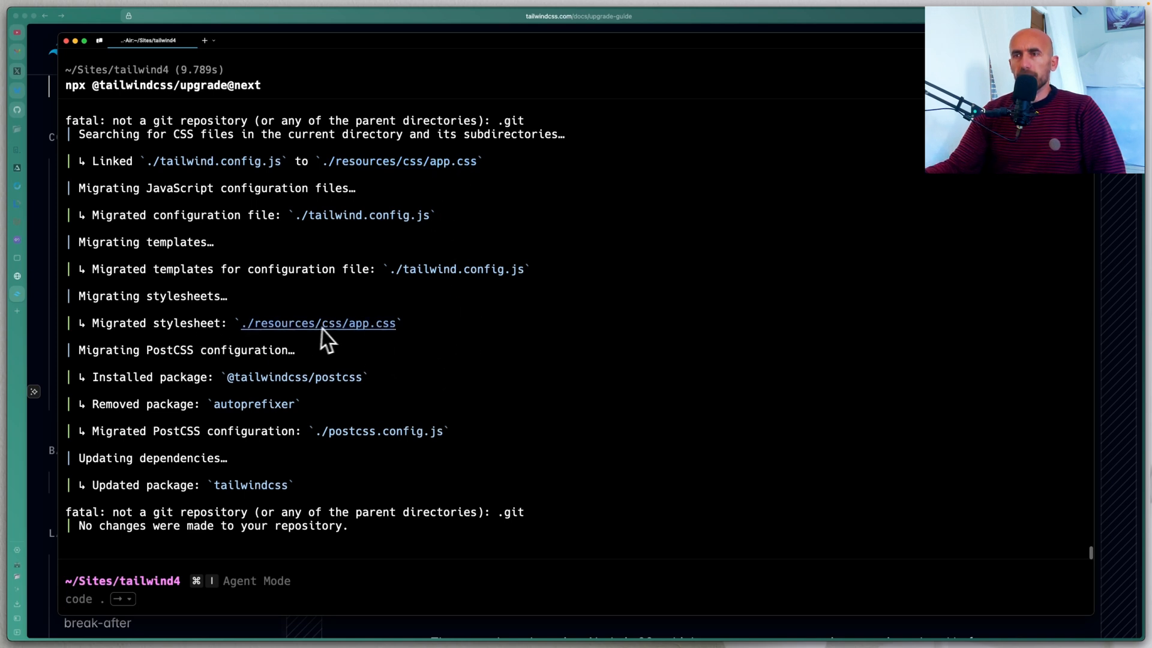
pyautogui.moveTo(353, 369)
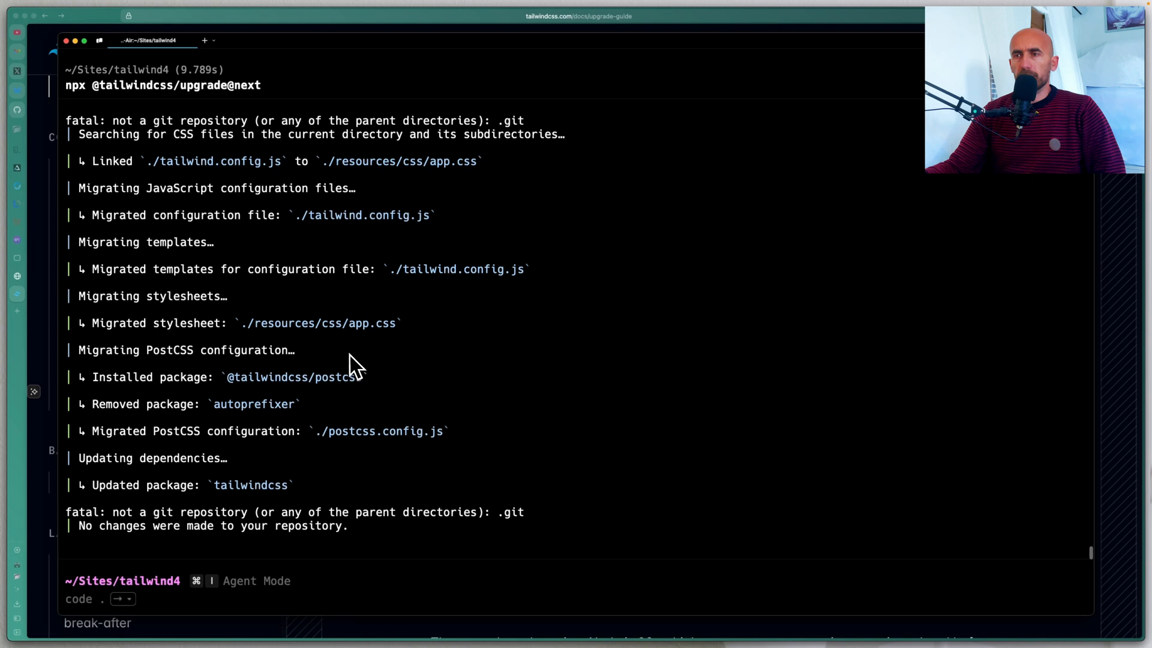
pyautogui.moveTo(339, 435)
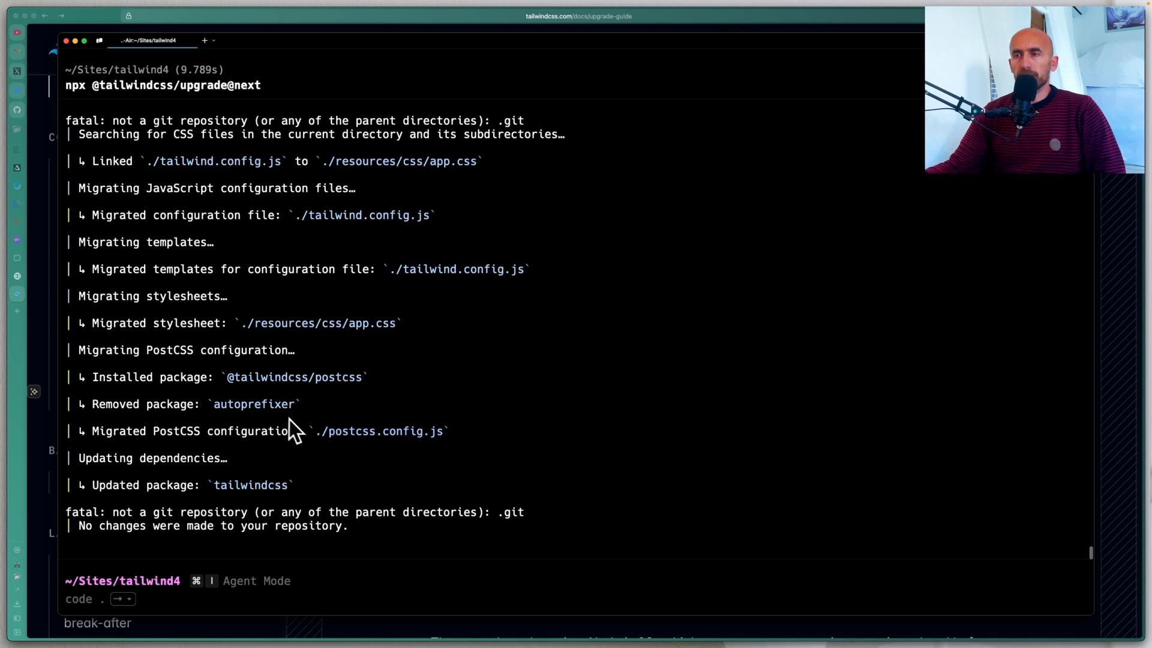
pyautogui.moveTo(275, 459)
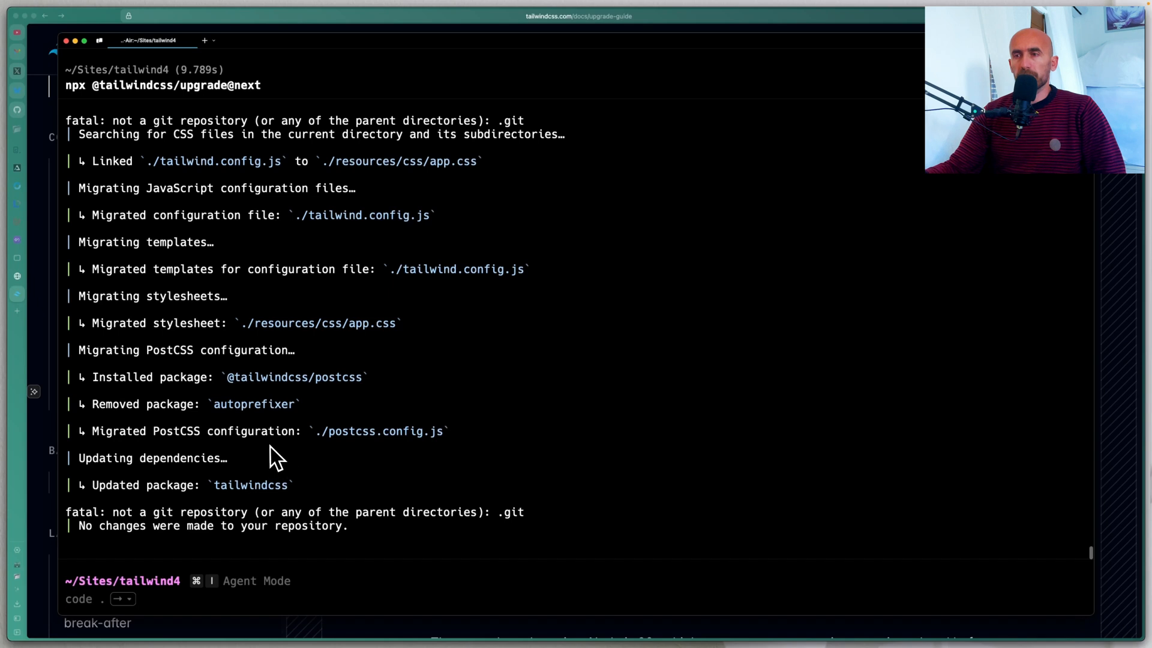
pyautogui.moveTo(422, 445)
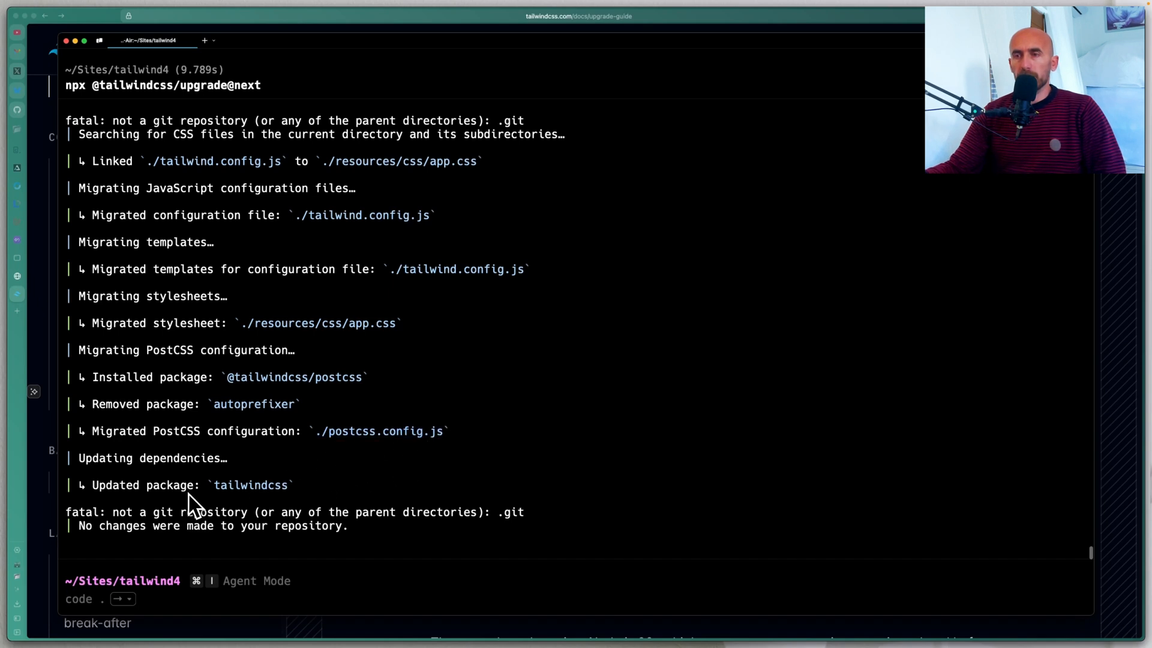
pyautogui.moveTo(298, 497)
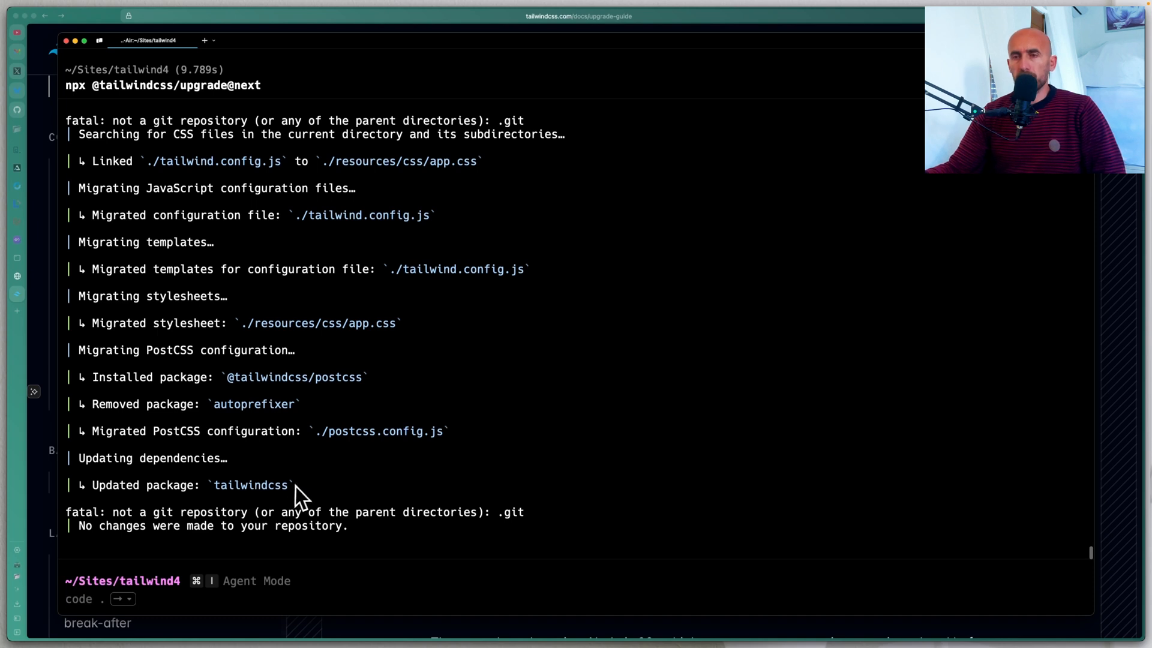
pyautogui.moveTo(325, 512)
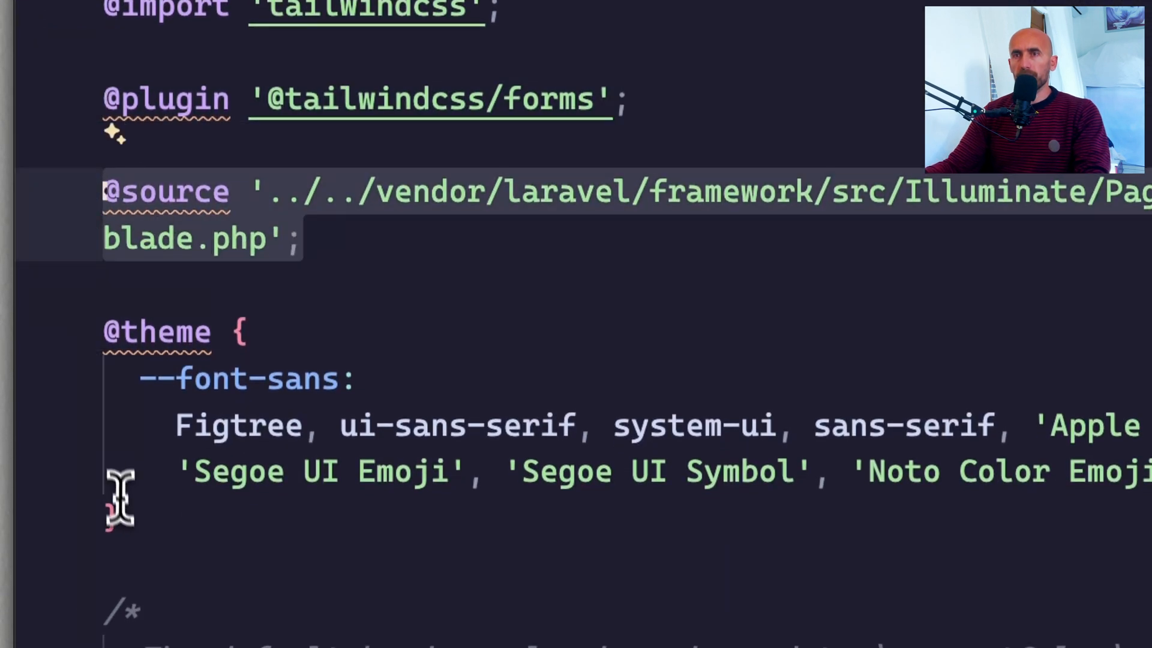
pyautogui.scroll(-3)
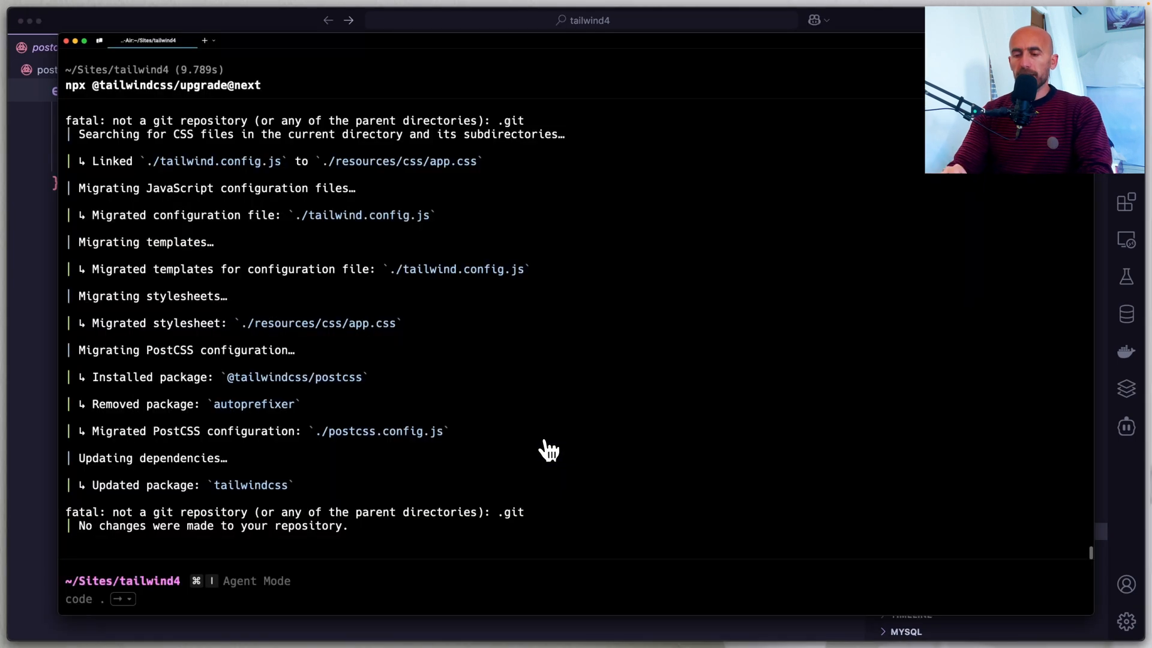
# Run npm run build in the terminal to rebuild the front-end assets.
pyautogui.write('npx @tailwindcss/cli -i input.css -o output.css')
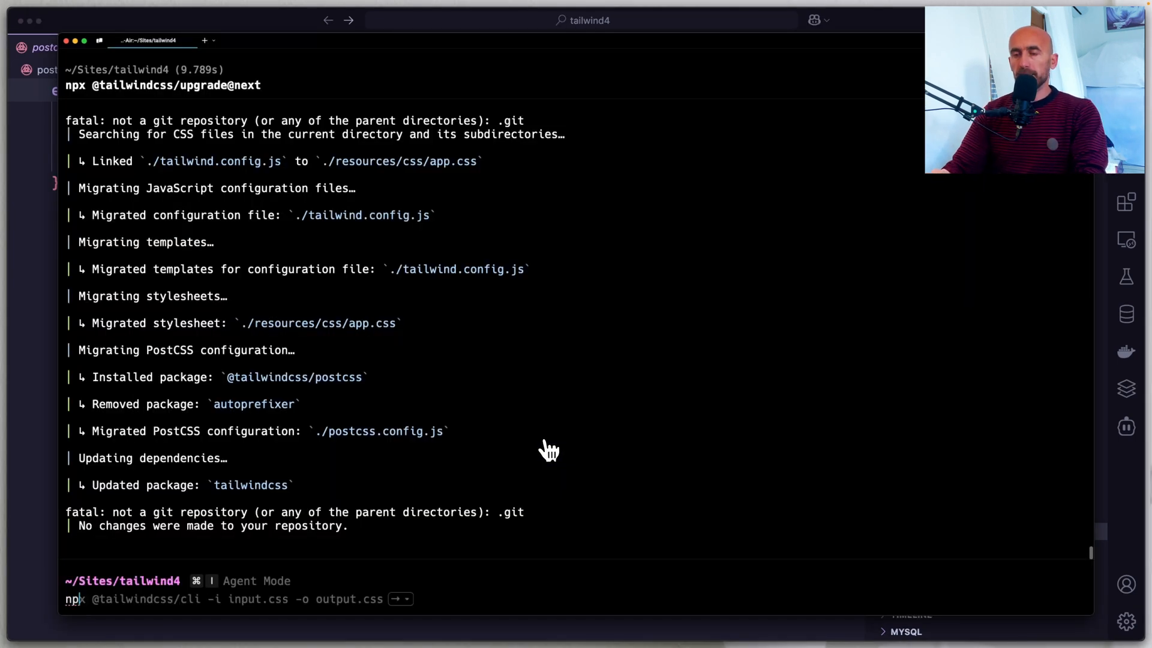
pyautogui.write('npm run build')
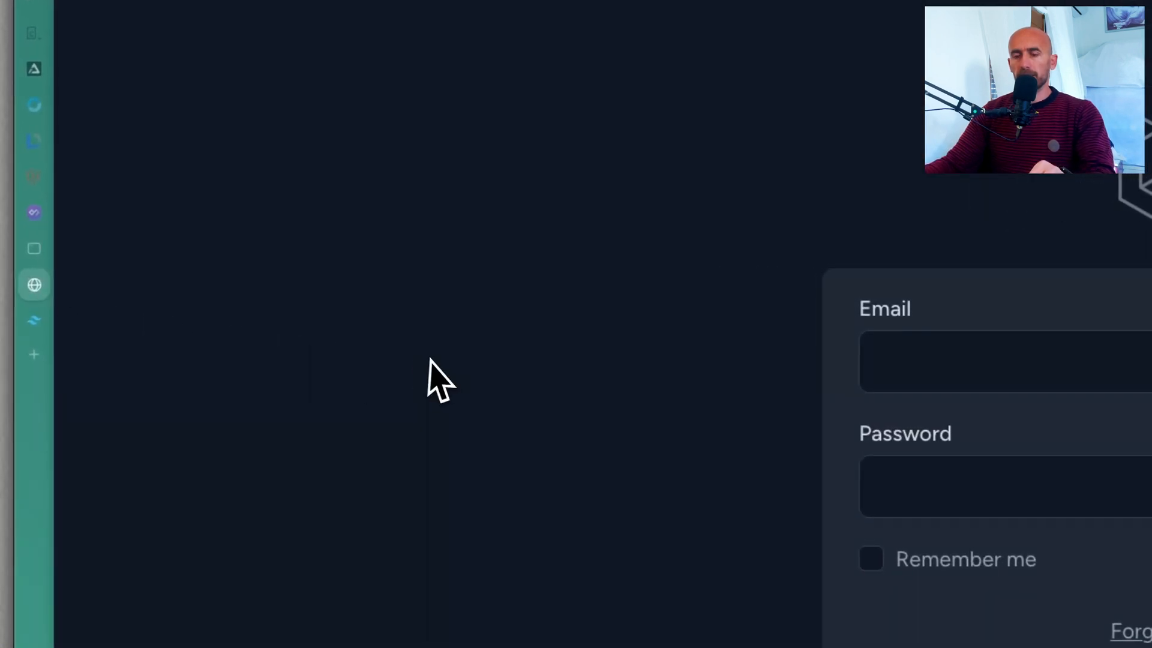
# Scroll the upgrade guide down to the 'Using Vite' section with its example config.
pyautogui.click(1005, 363)
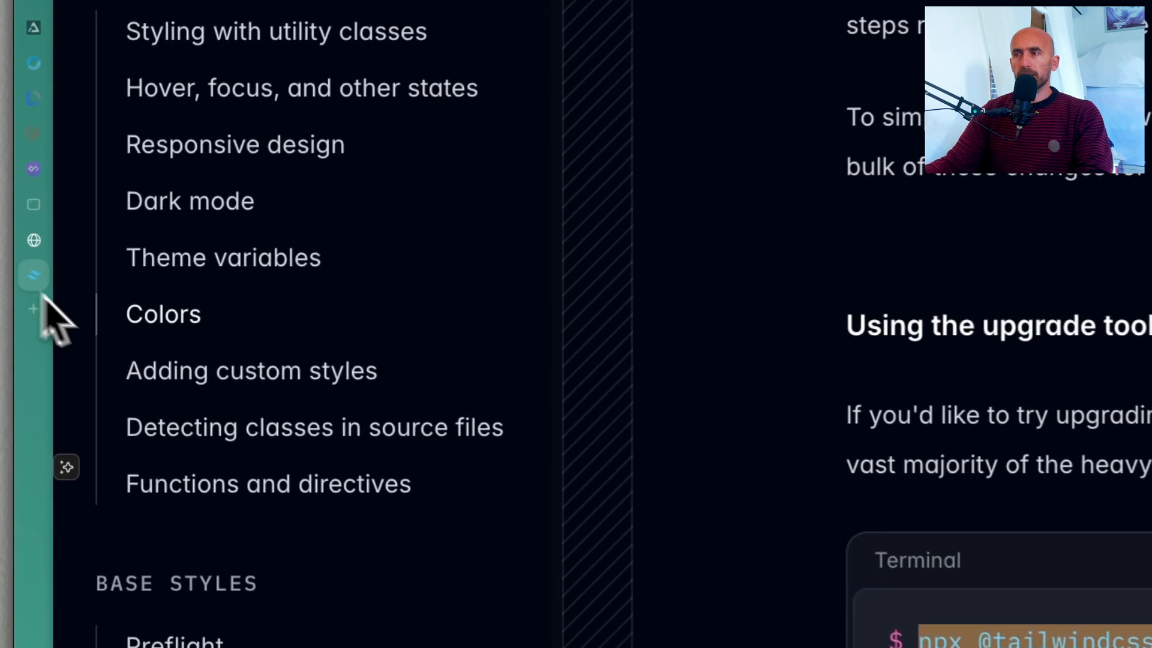
pyautogui.scroll(-3)
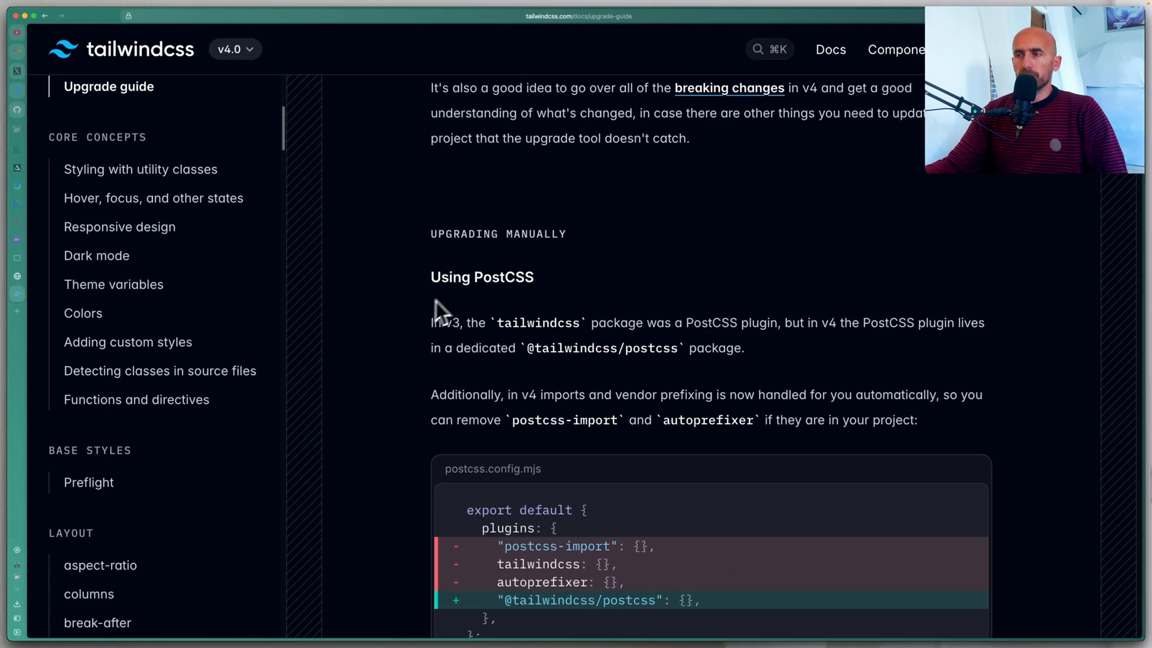
pyautogui.scroll(-3)
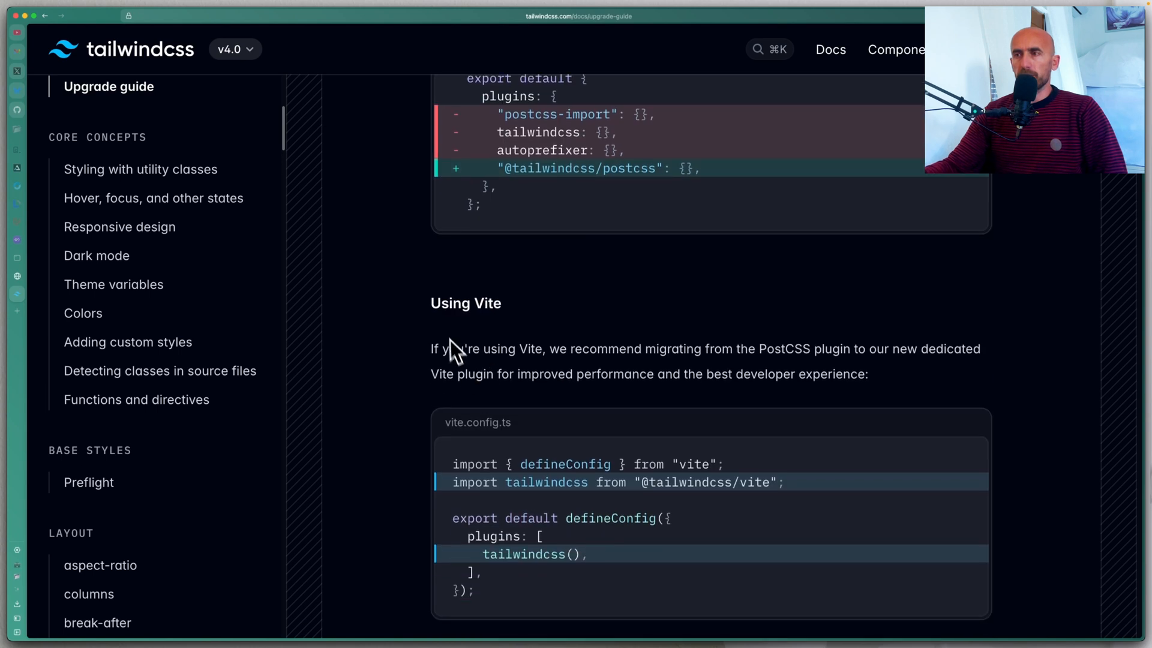
pyautogui.moveTo(588, 361)
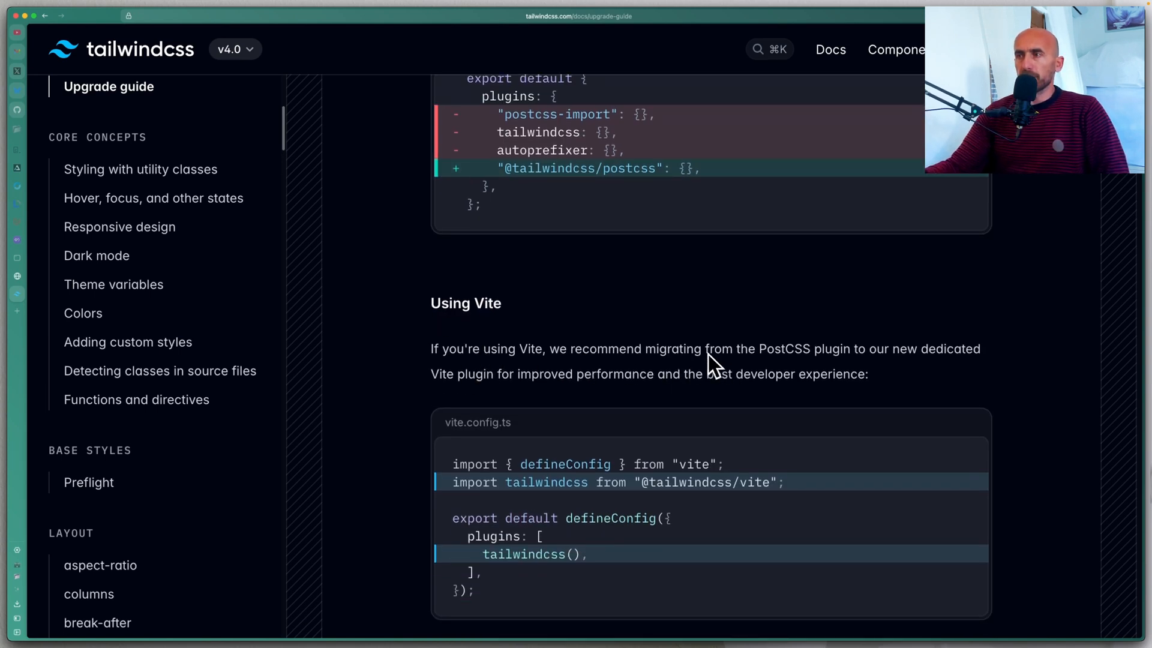
pyautogui.moveTo(926, 372)
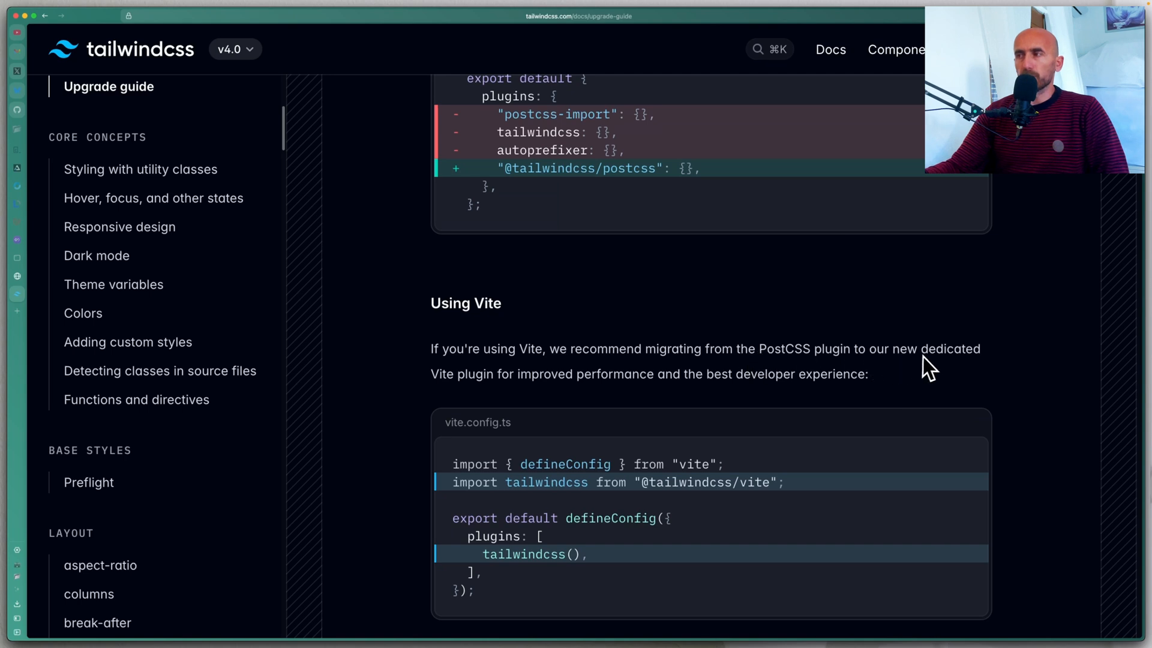
pyautogui.moveTo(458, 389)
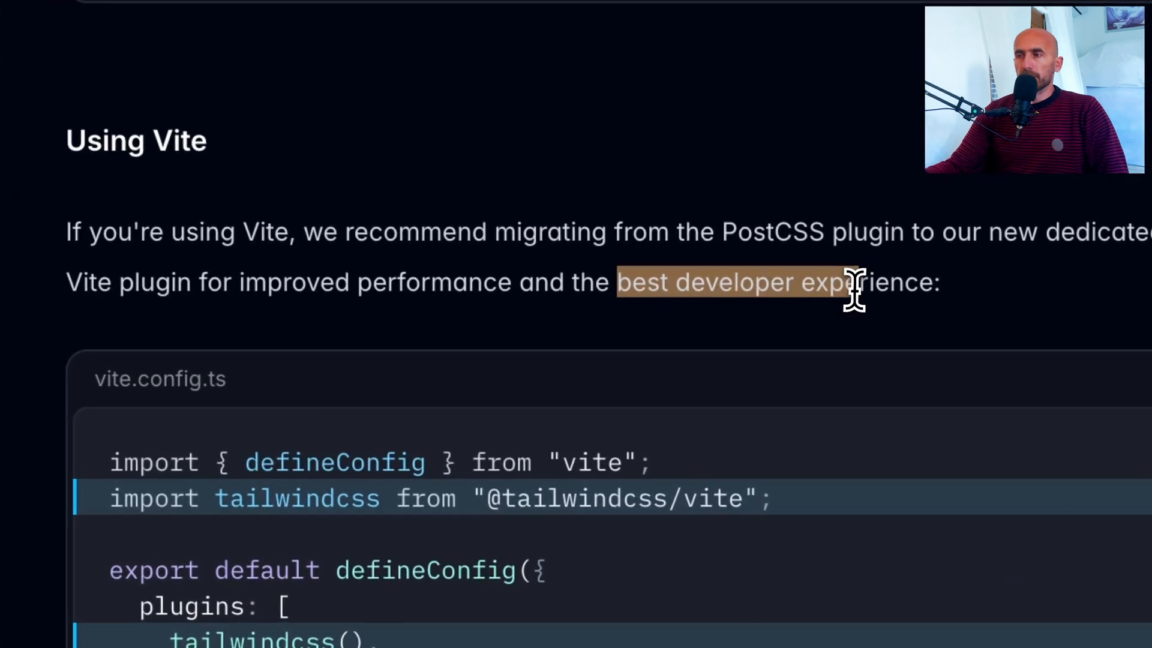
pyautogui.scroll(-3)
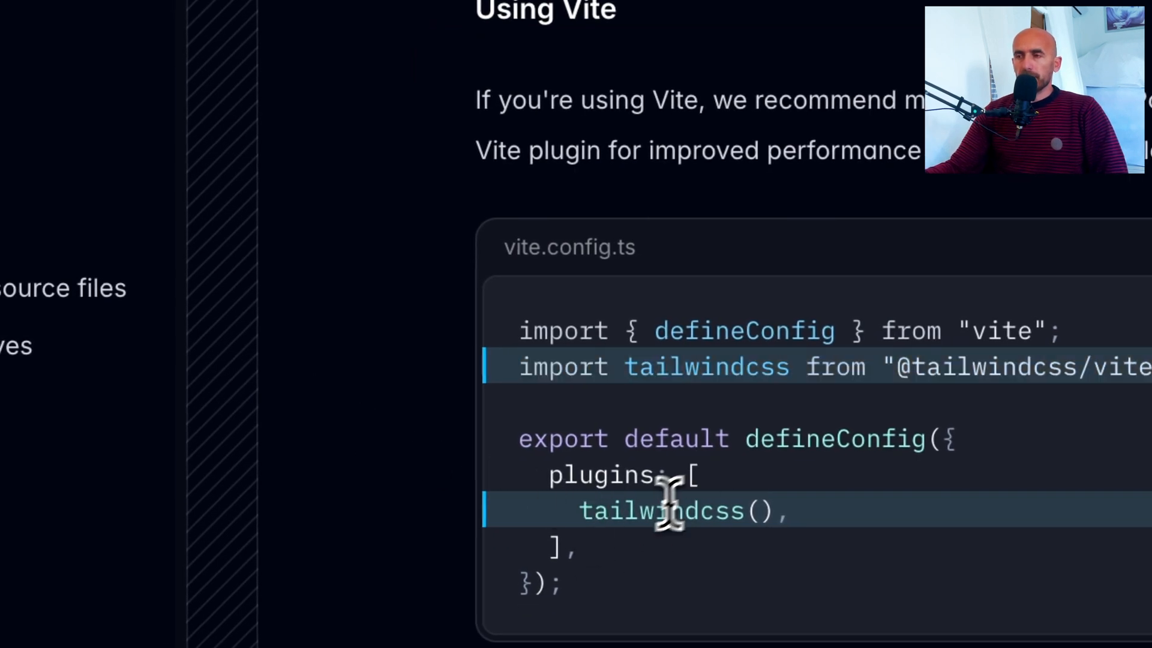
pyautogui.doubleClick(673, 511)
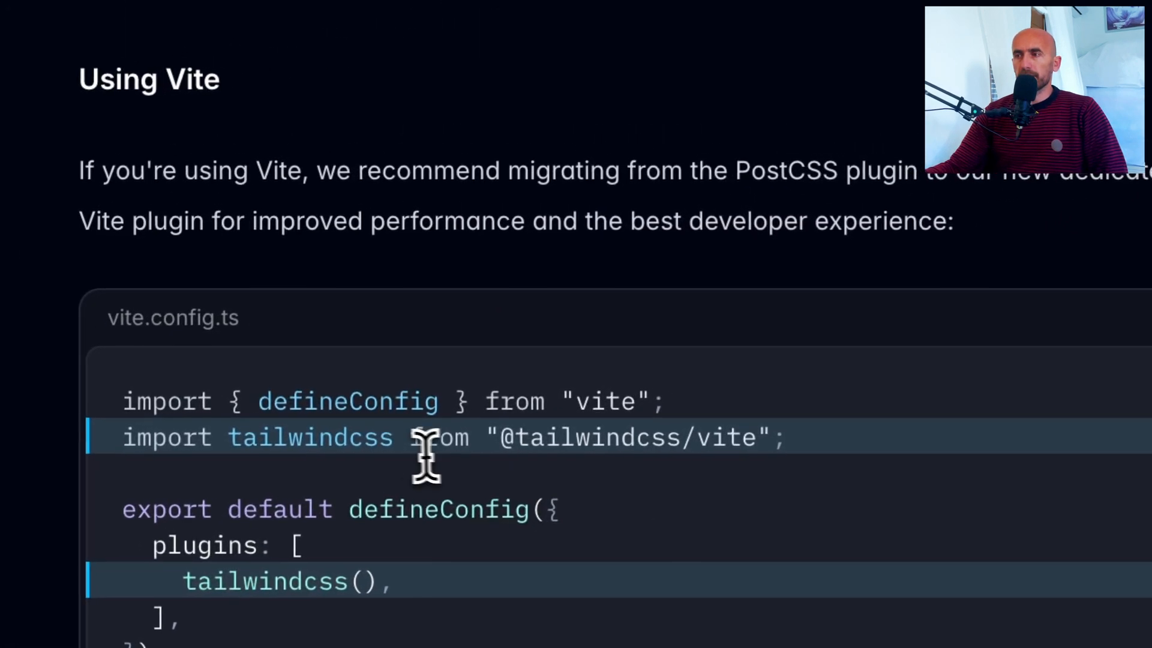
pyautogui.moveTo(493, 444)
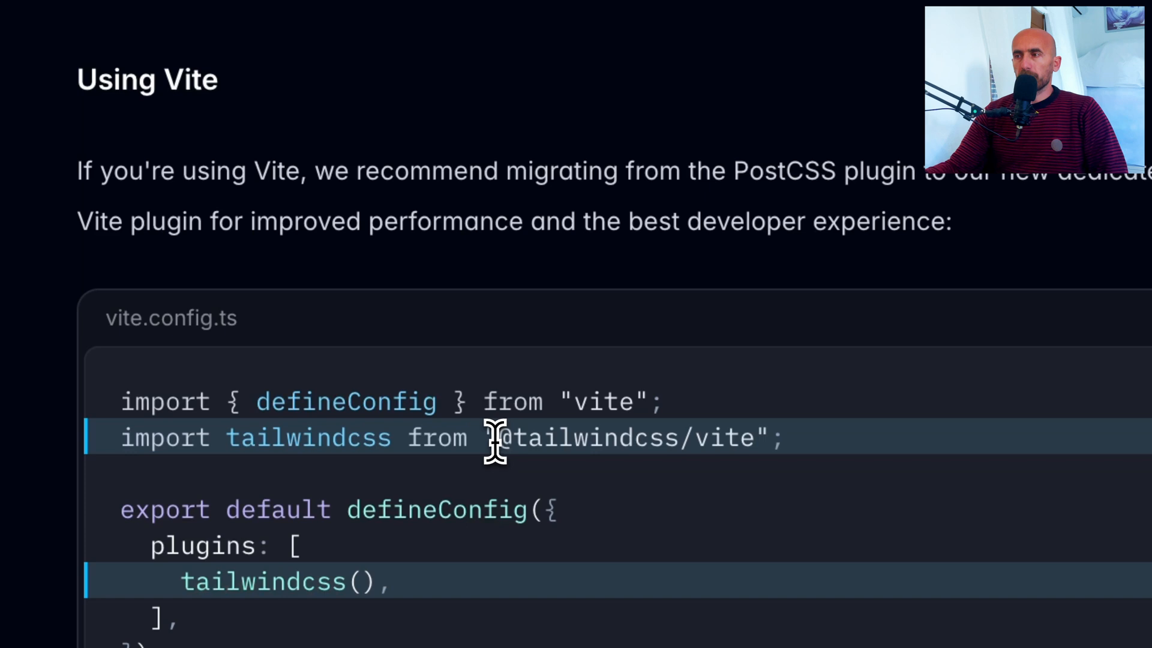
pyautogui.doubleClick(617, 438)
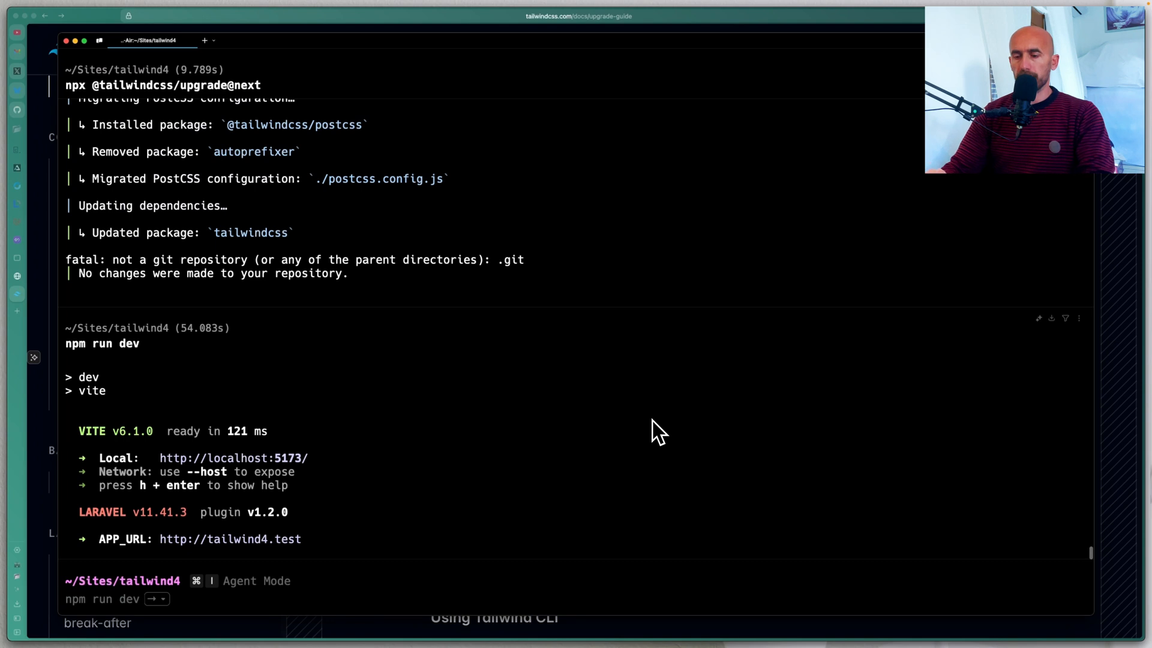
pyautogui.write('npm install && npm run build')
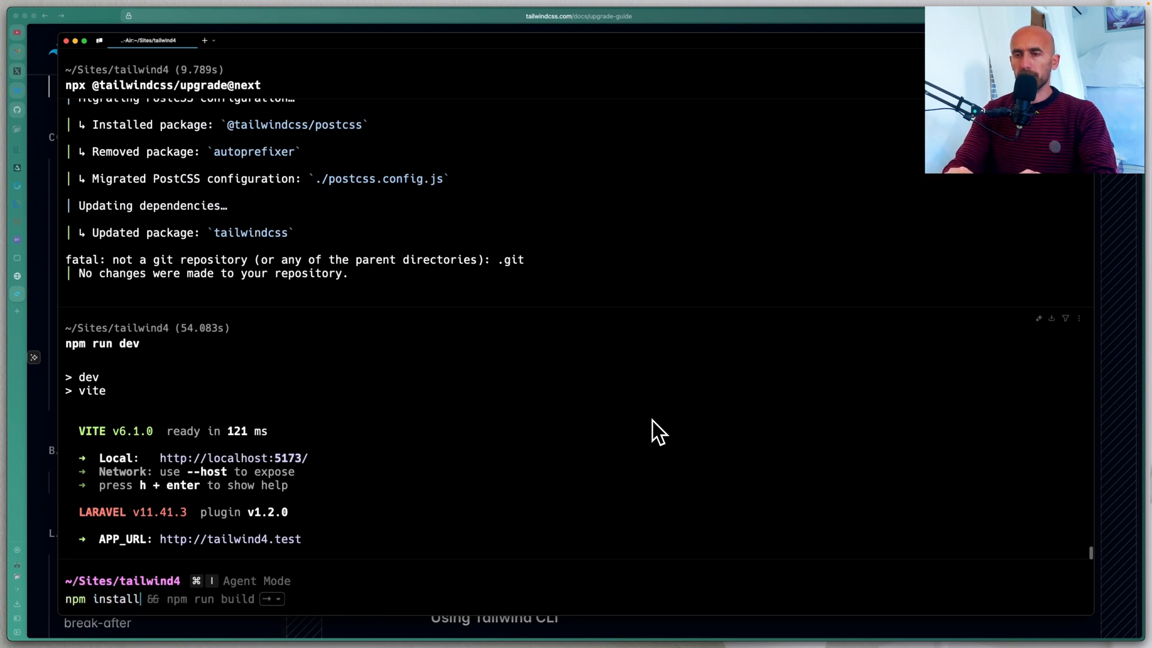
pyautogui.write('@tailwindcss/vite')
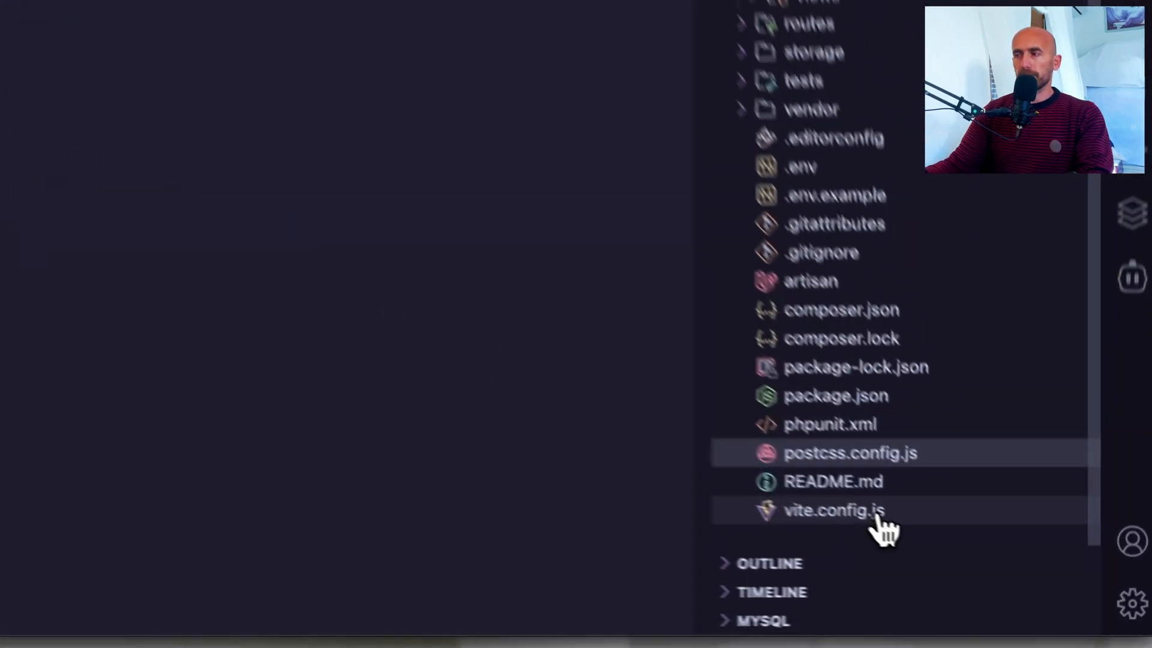
# Delete postcss.config.js from the project via the Explorer context menu.
pyautogui.click(832, 509)
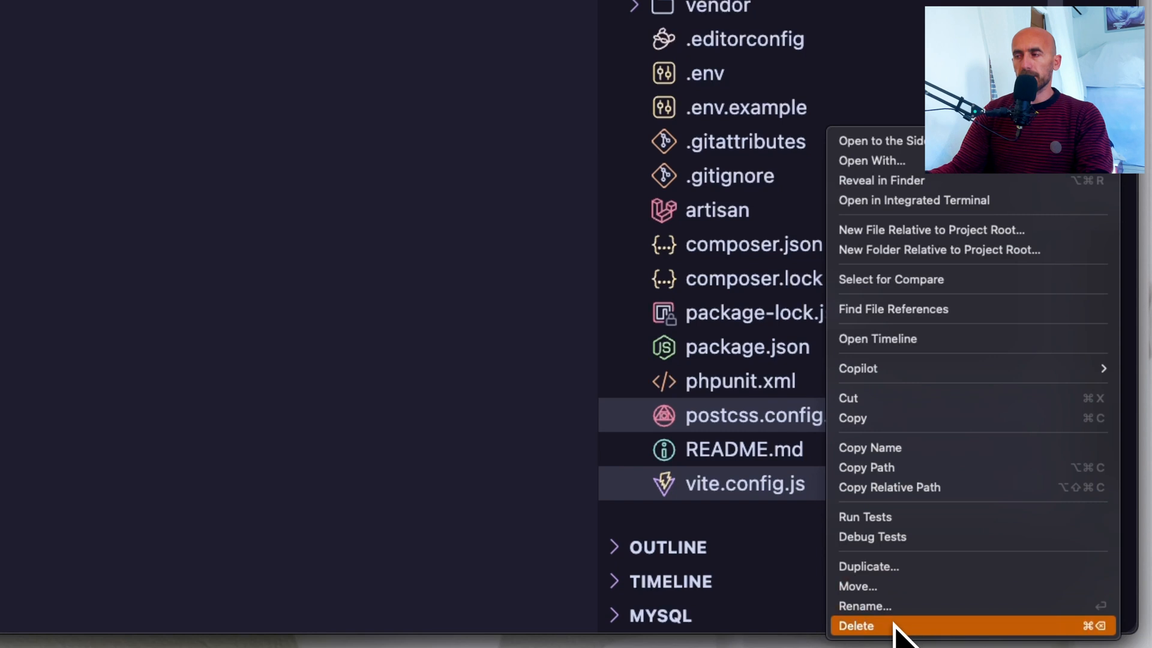
pyautogui.click(857, 627)
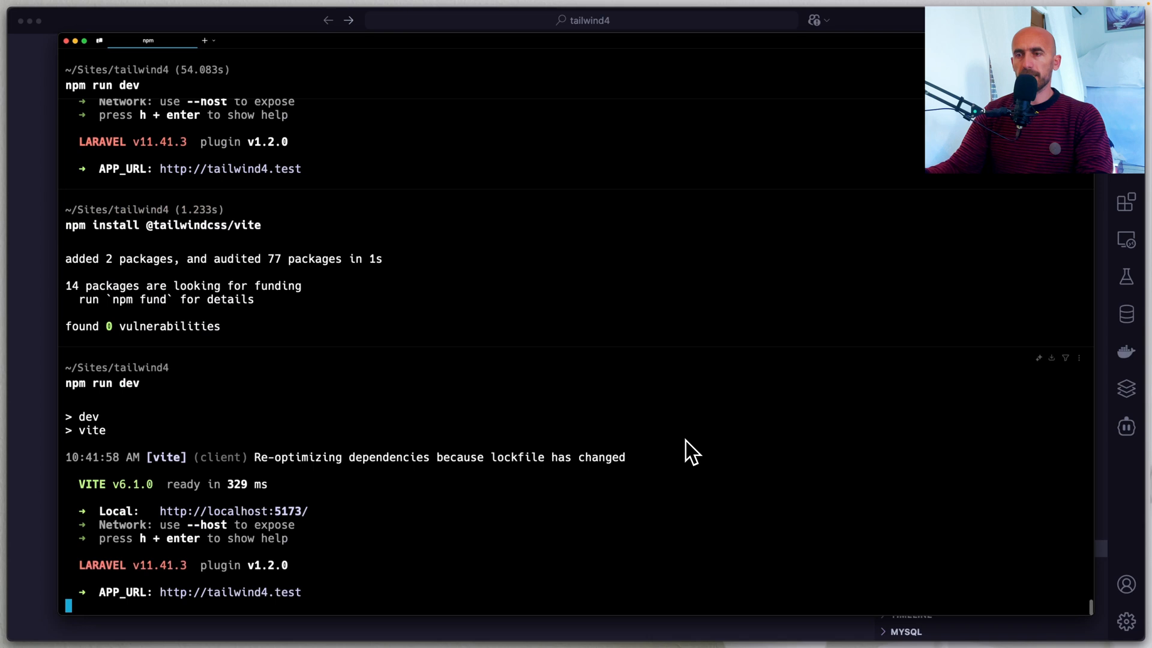
pyautogui.moveTo(592, 463)
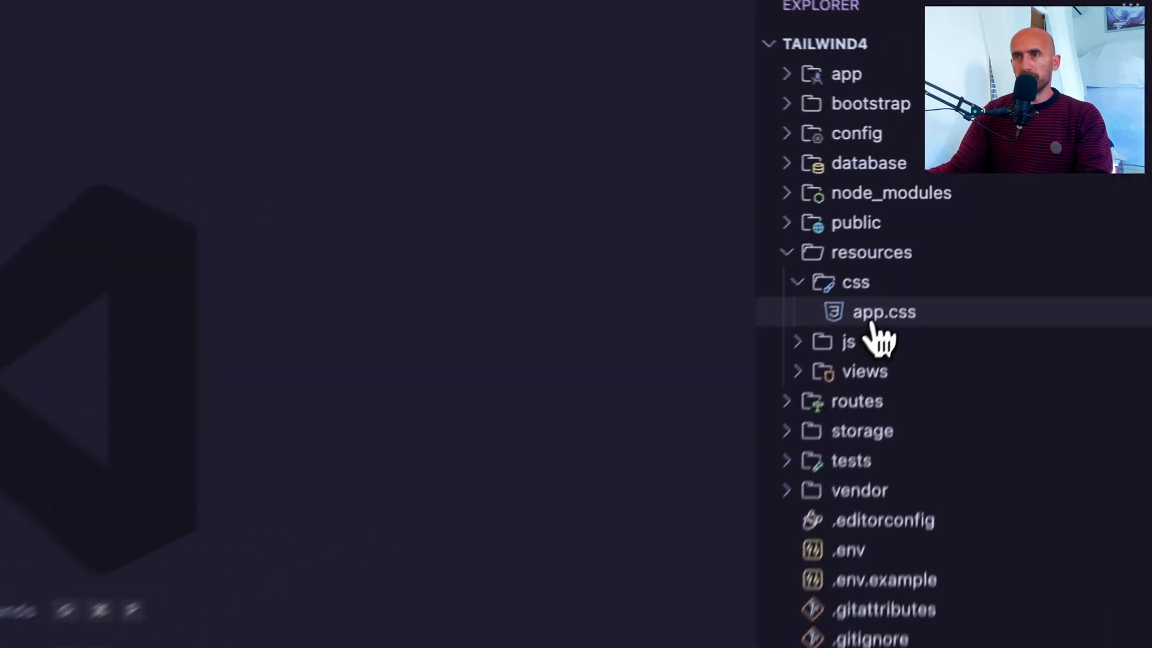
pyautogui.doubleClick(883, 312)
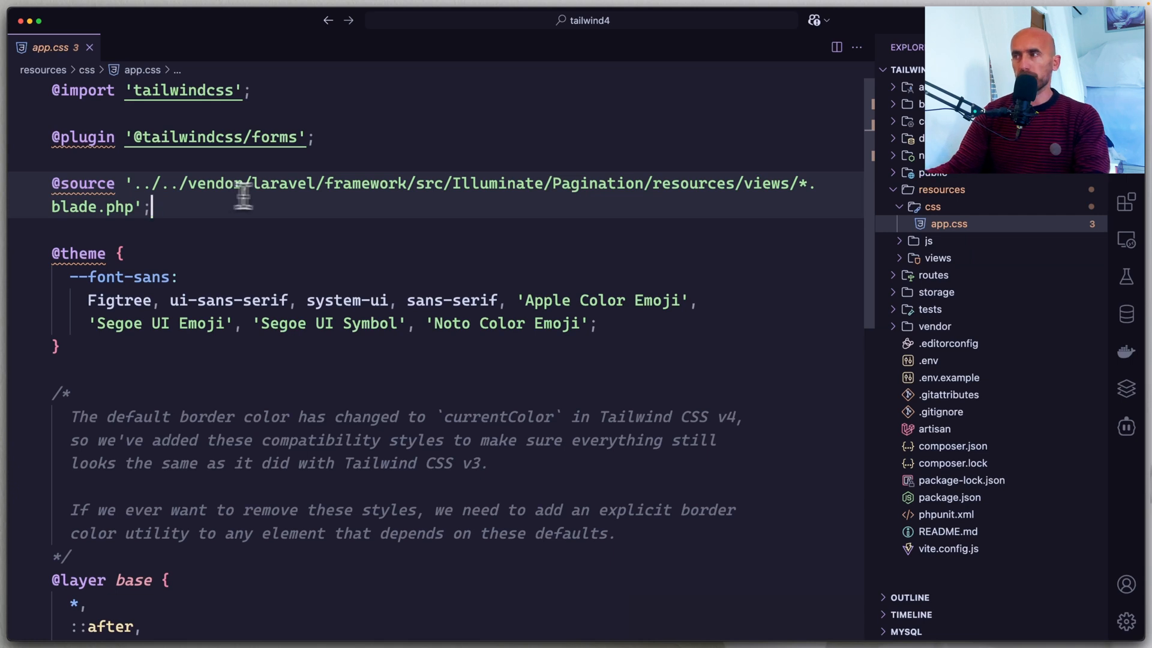
pyautogui.click(938, 258)
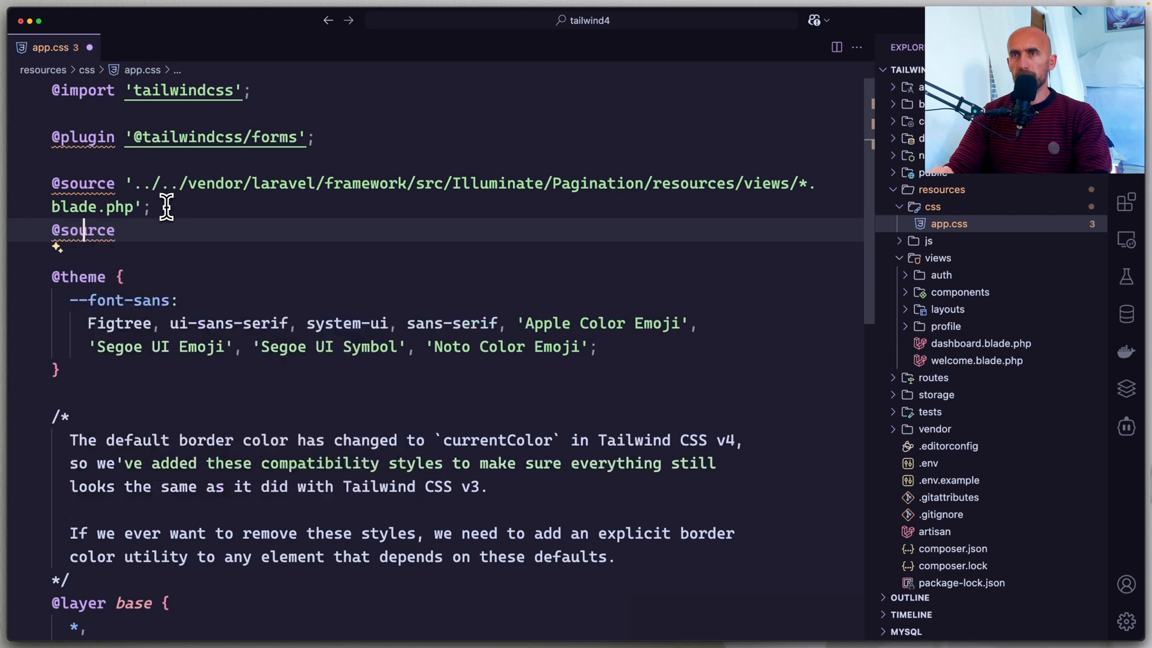
pyautogui.write("'")
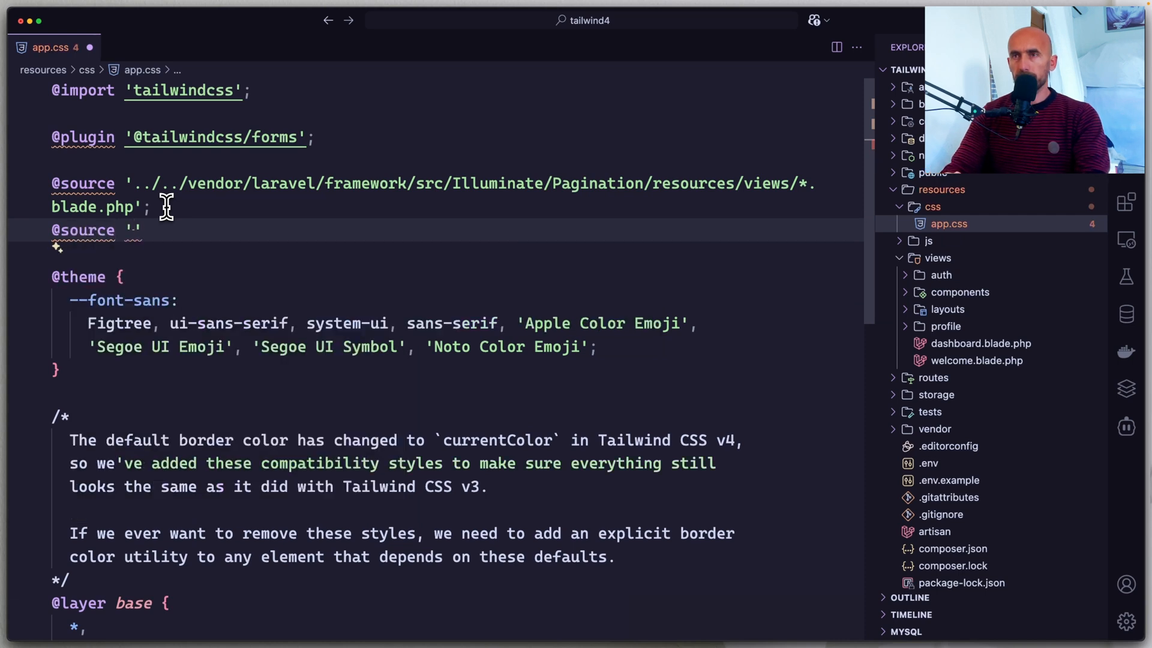
pyautogui.write('../')
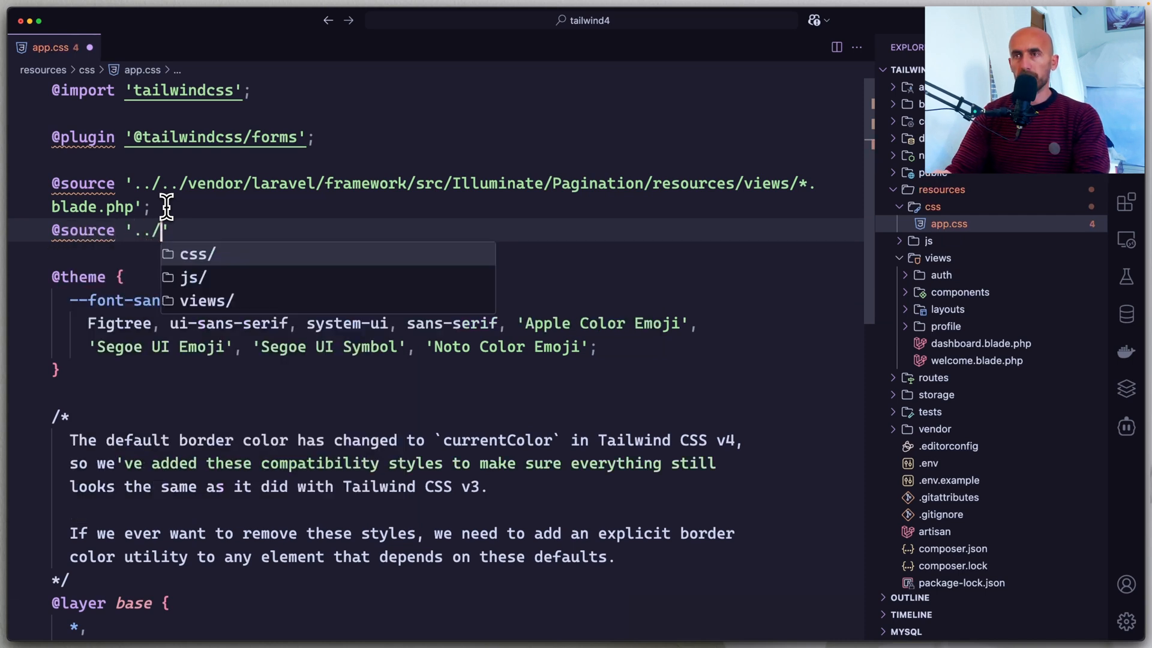
pyautogui.write('views')
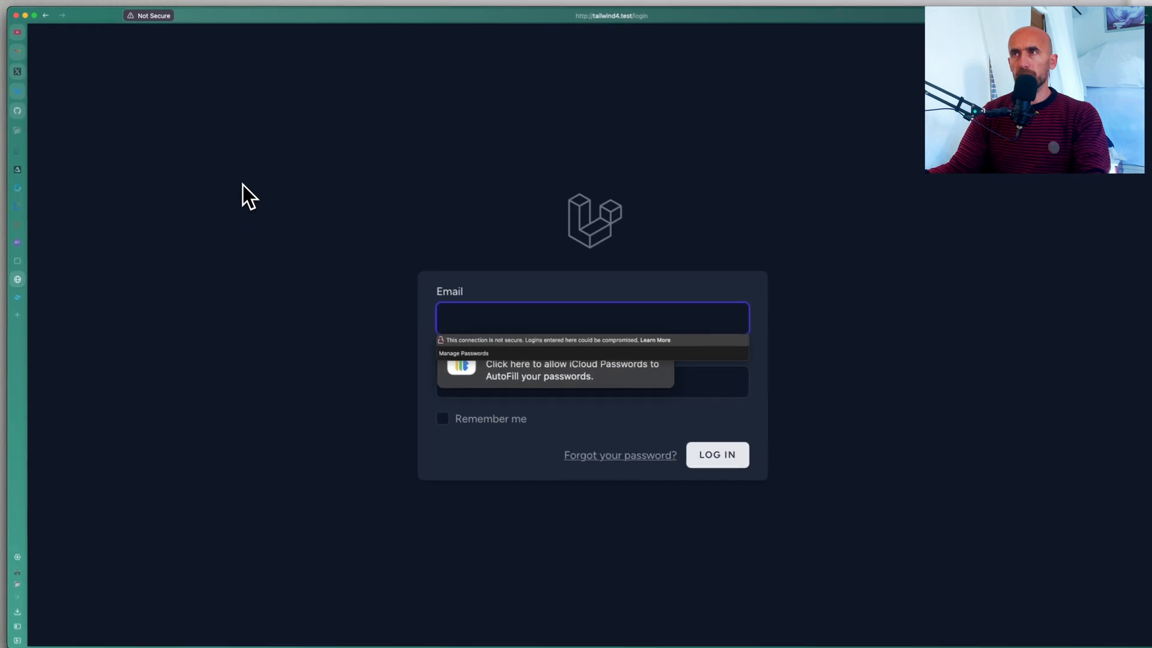
# Dismiss the iCloud Passwords popup on the reloaded login page.
pyautogui.click(617, 15)
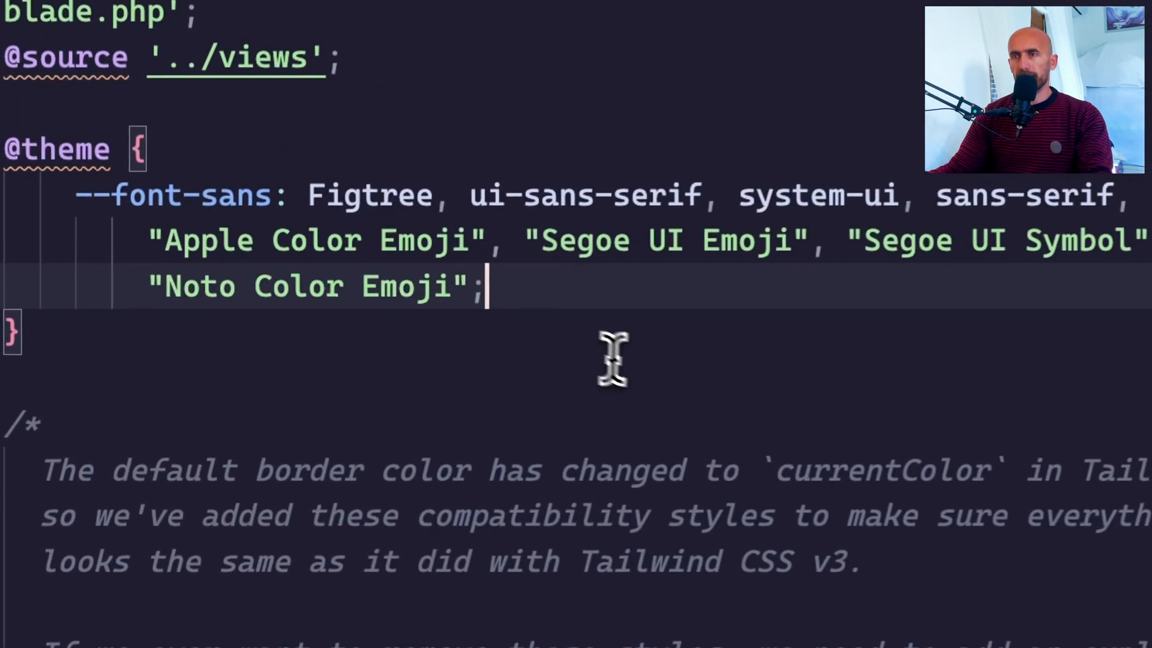
pyautogui.write('--color-primary: oklch(0.84 0.18 117.33);')
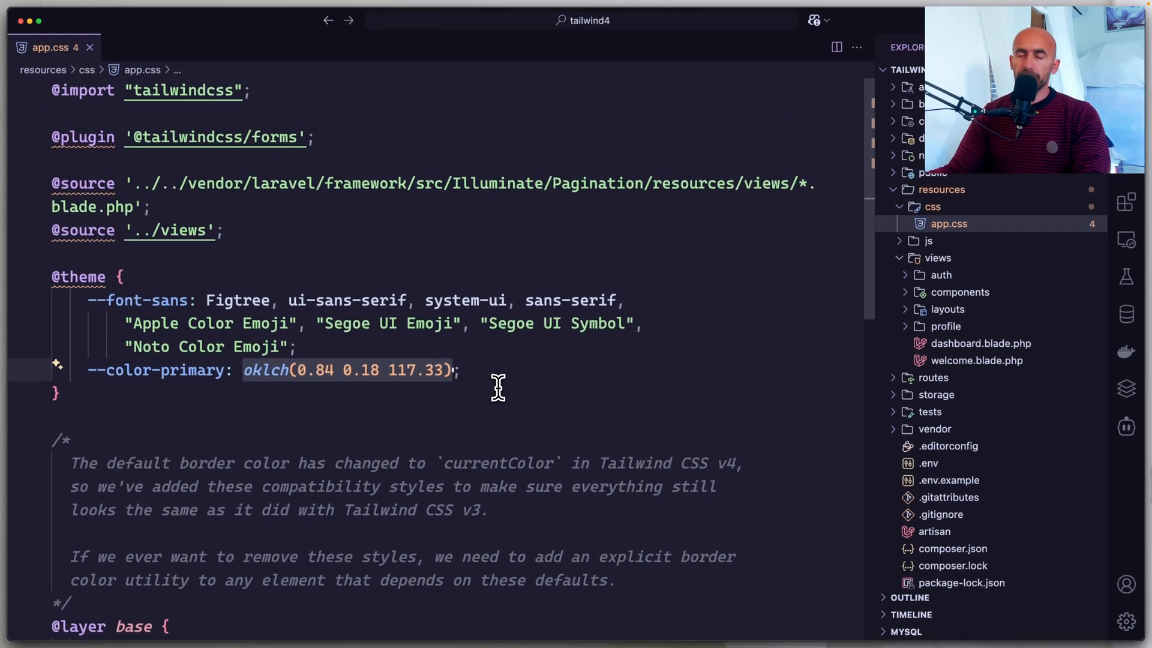
pyautogui.moveTo(499, 341)
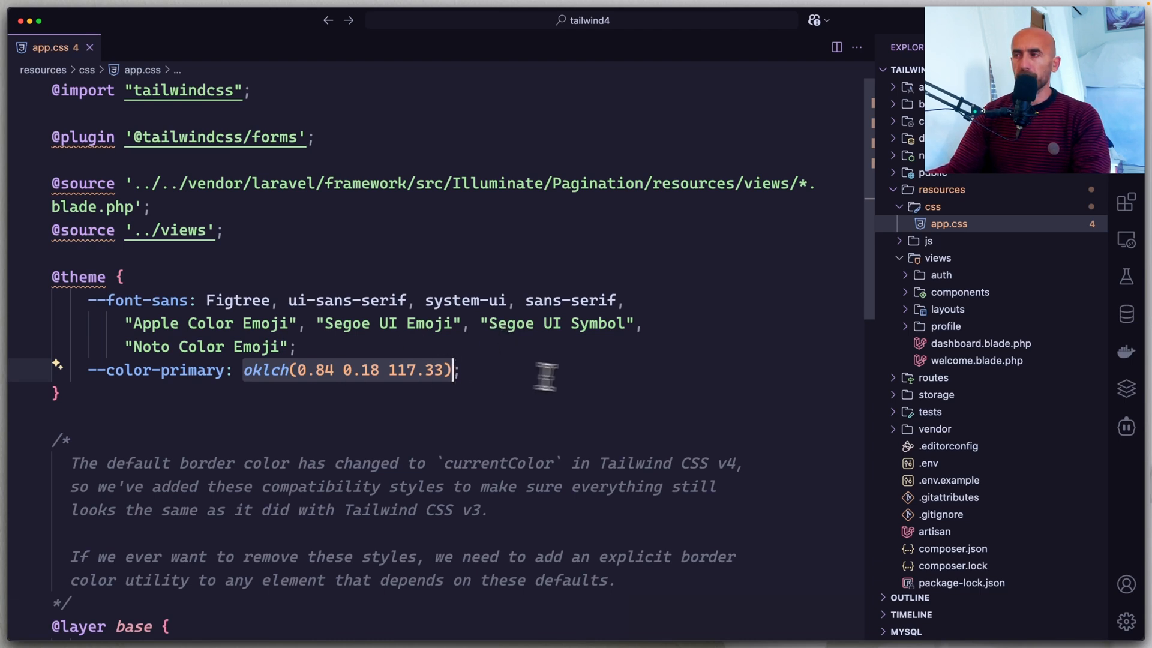
pyautogui.moveTo(775, 378)
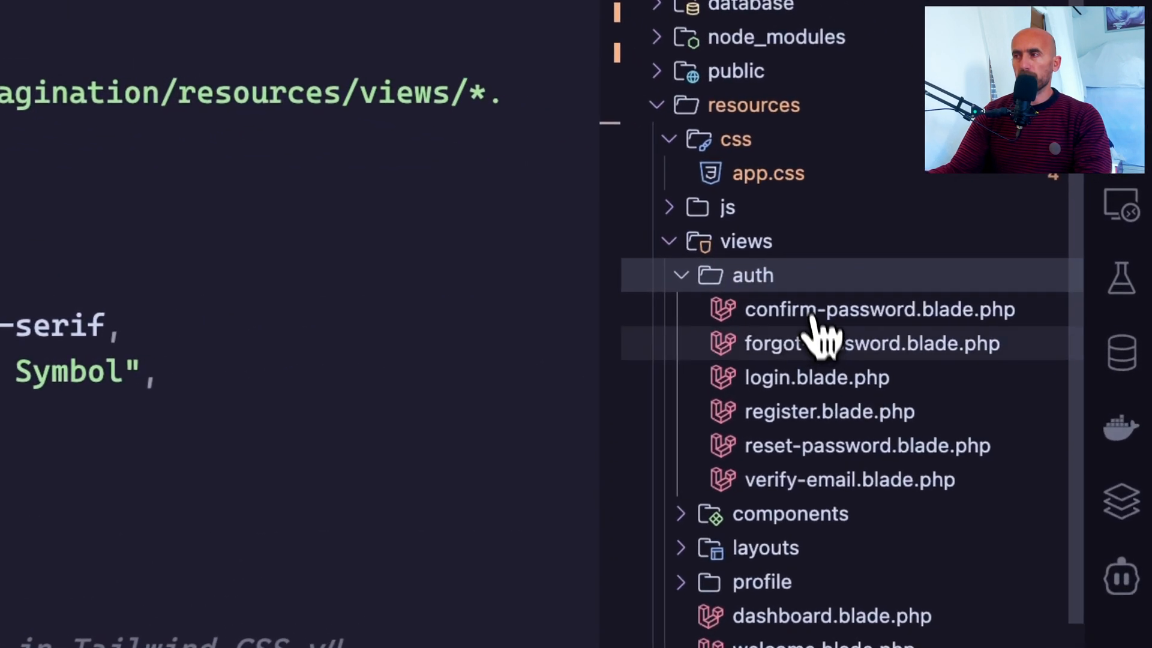
# In login.blade.php, add a bg-primary class so the primary colour utility styles the form markup.
pyautogui.click(816, 378)
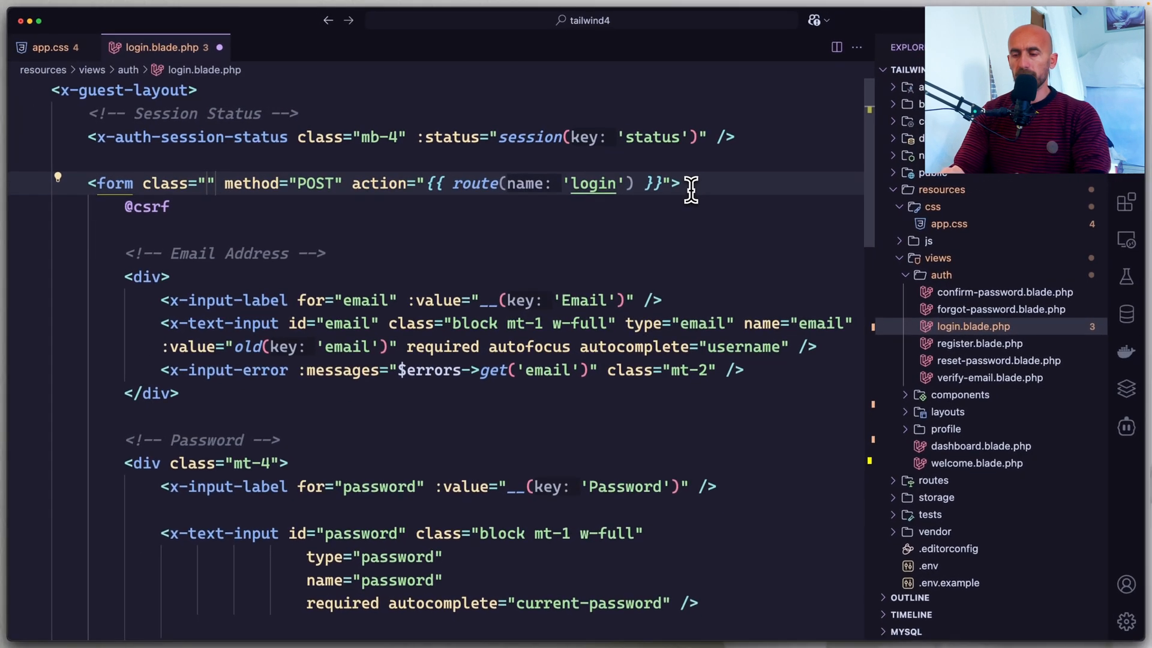
pyautogui.write('bg-pr')
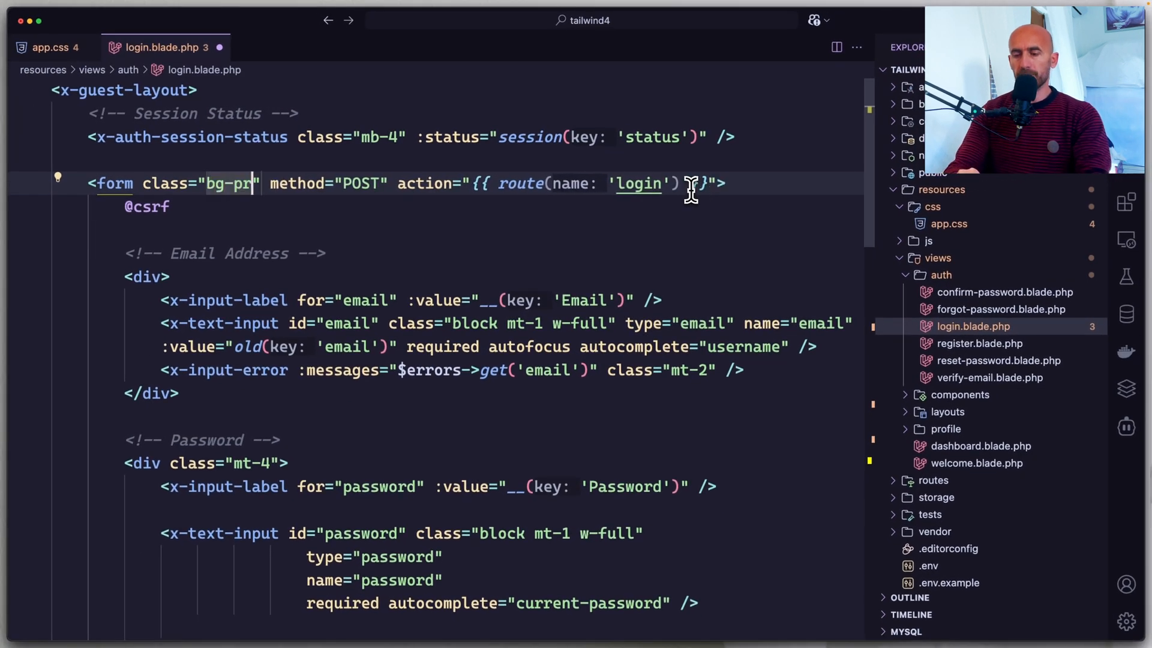
pyautogui.write('i')
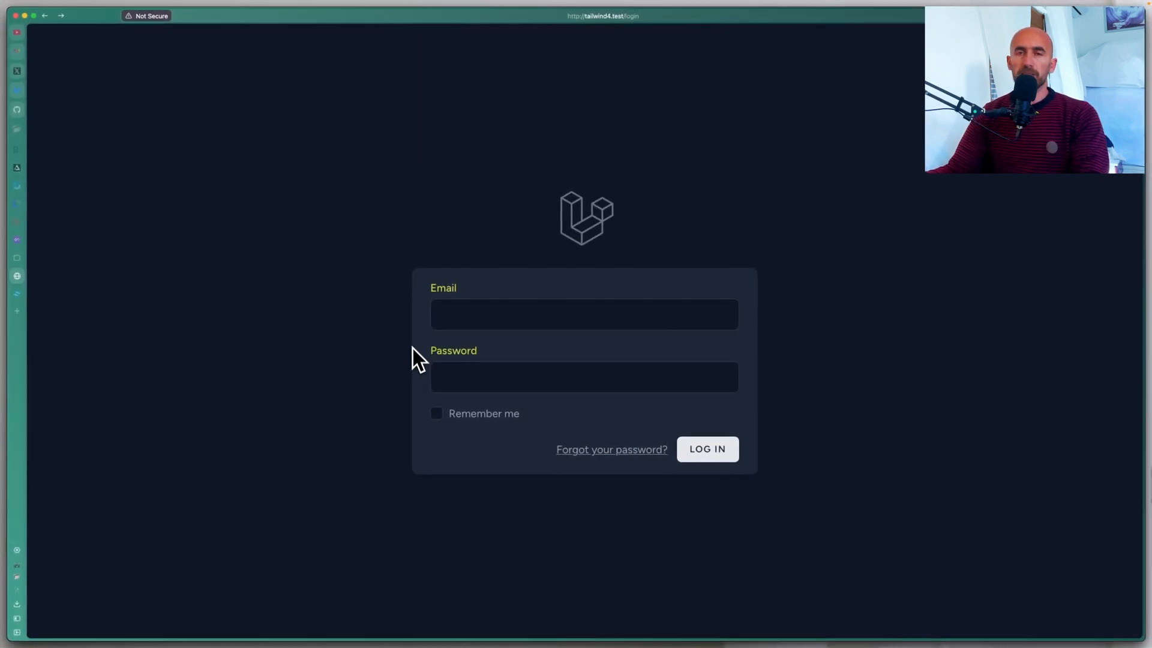
pyautogui.moveTo(417, 338)
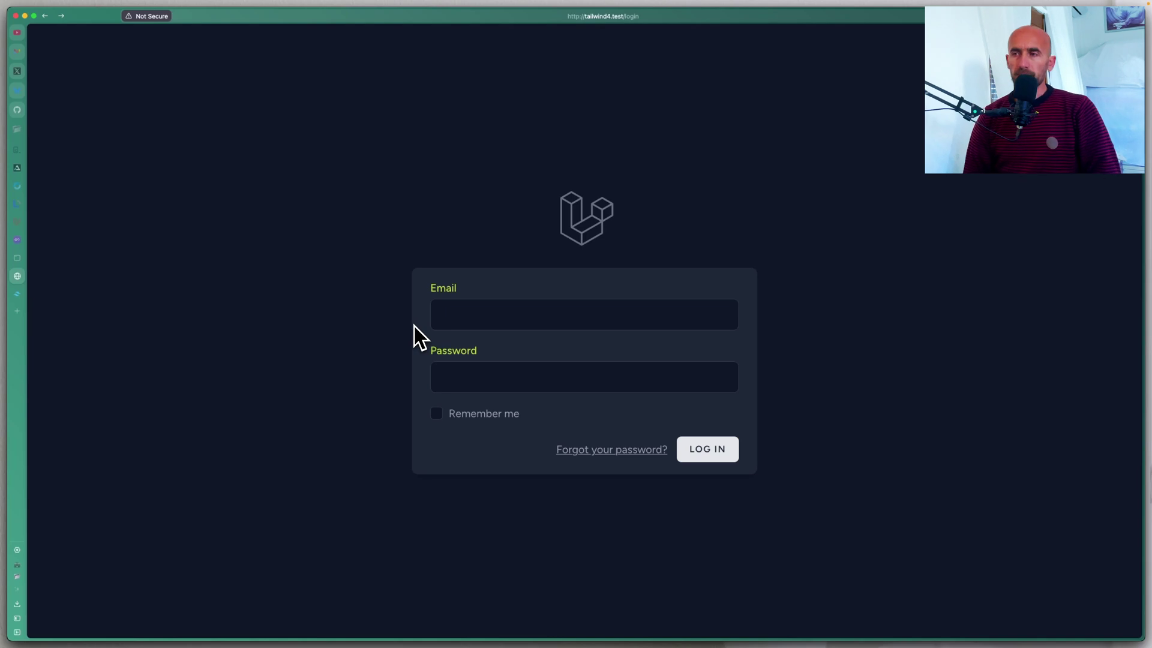